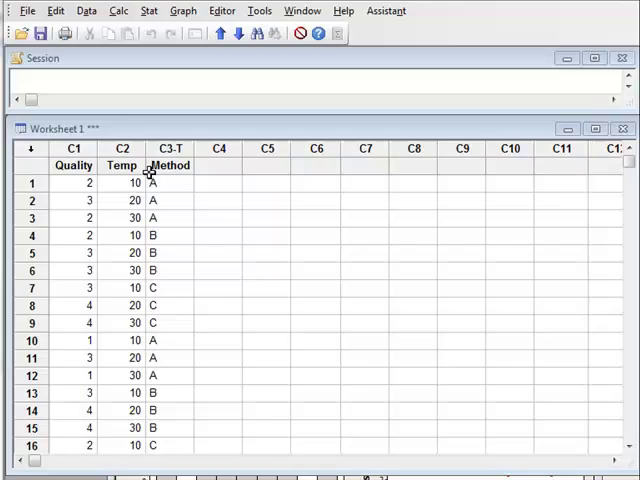
mouse_move(100, 166)
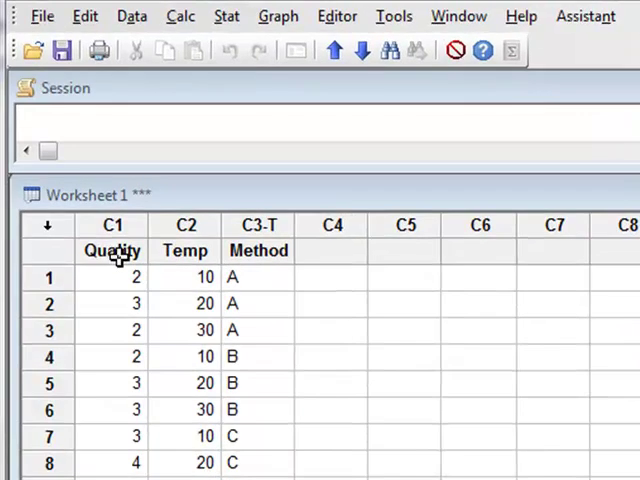
mouse_move(276, 273)
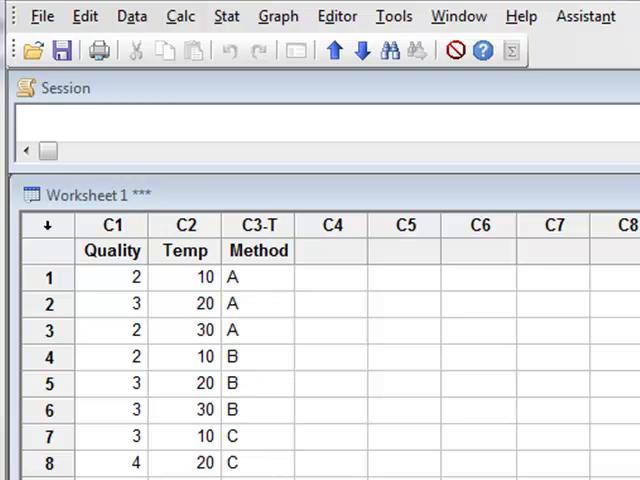
mouse_move(177, 278)
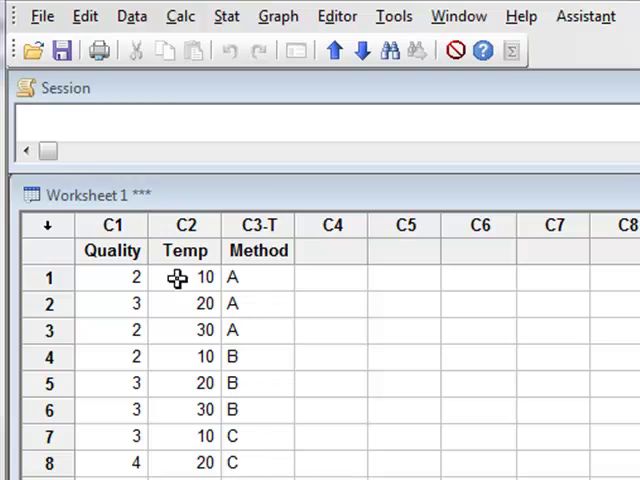
mouse_move(183, 333)
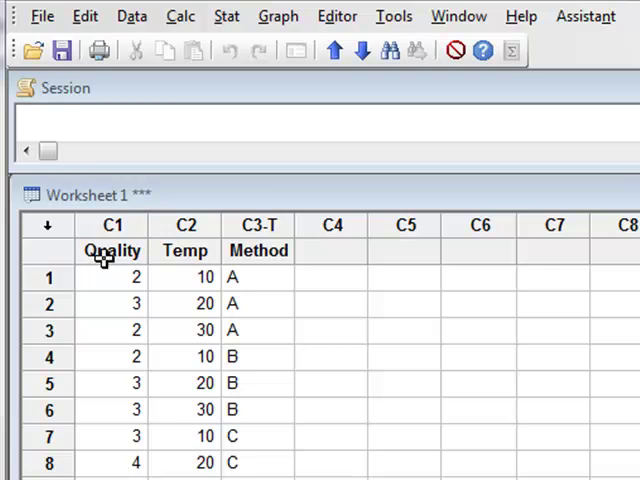
mouse_move(326, 274)
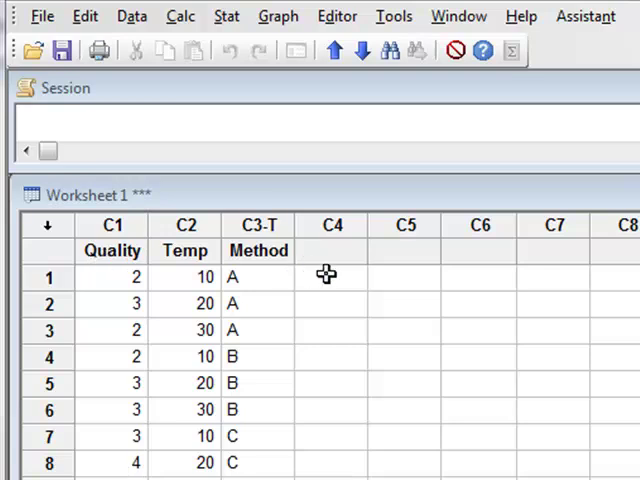
mouse_move(316, 265)
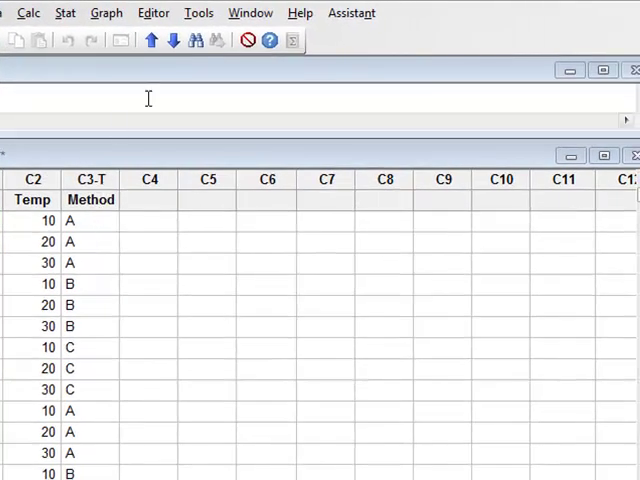
Start a boxplot and pick the One Y 'With Groups' style.
left_click(106, 13)
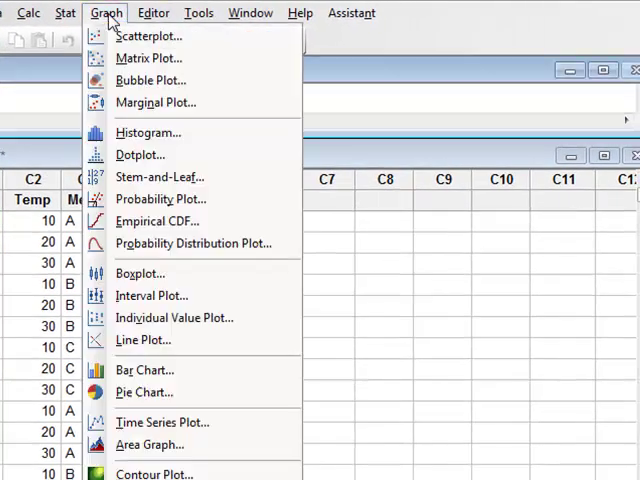
mouse_move(140, 273)
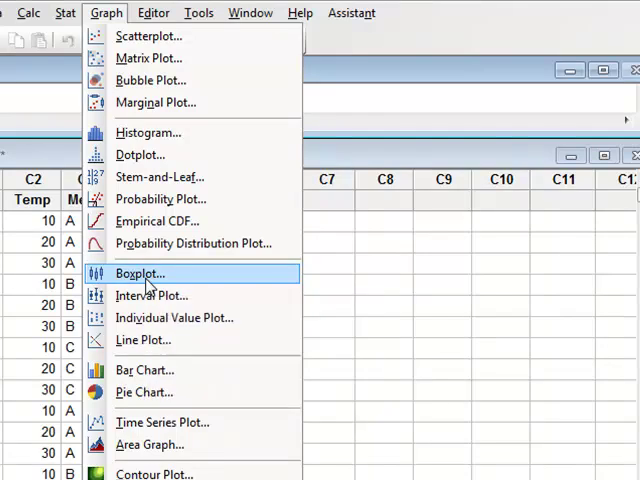
left_click(140, 273)
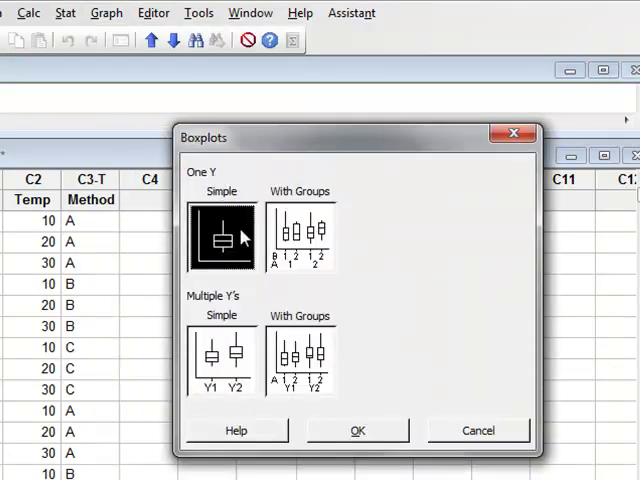
mouse_move(207, 185)
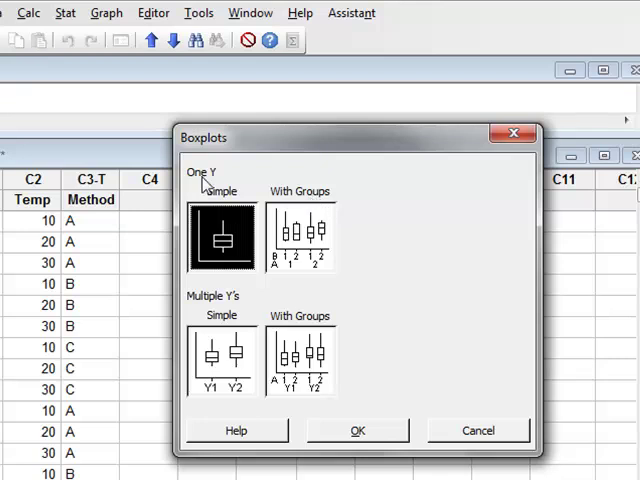
mouse_move(305, 237)
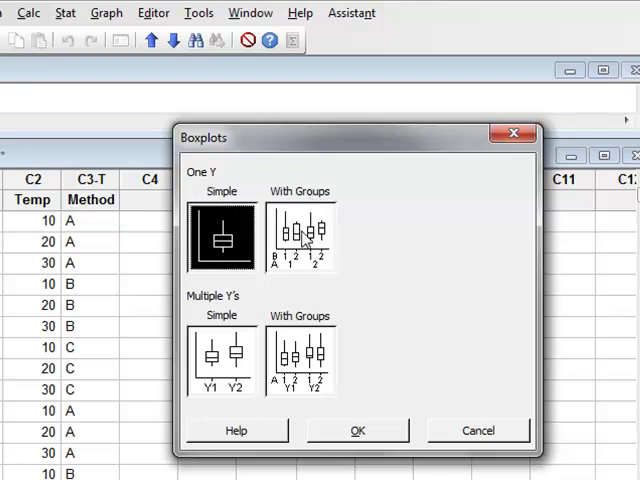
left_click(302, 237)
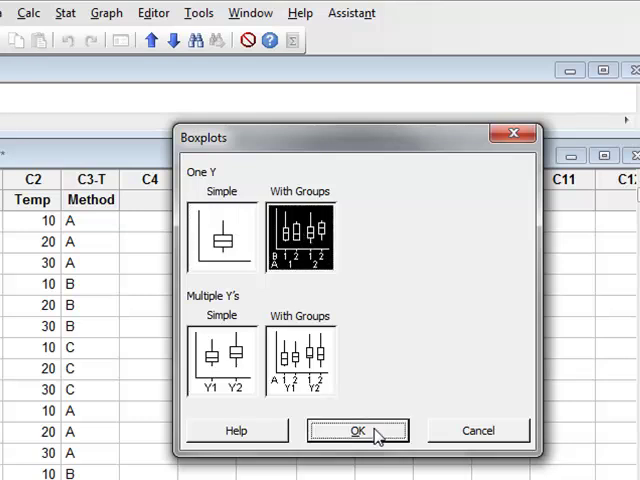
Plot Quality as a boxplot grouped by Method and Temp.
left_click(358, 430)
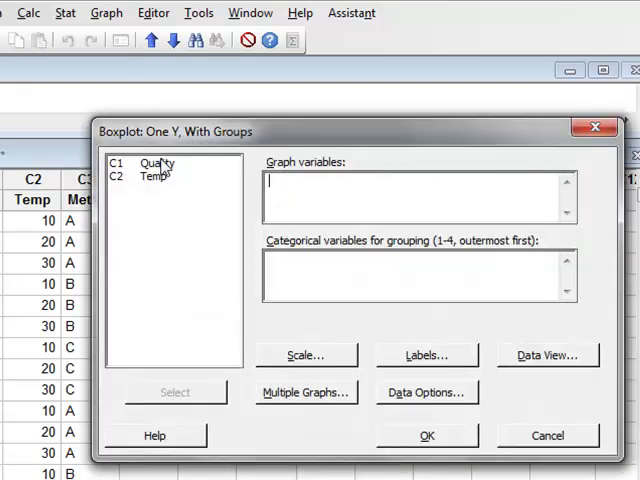
double_click(157, 162)
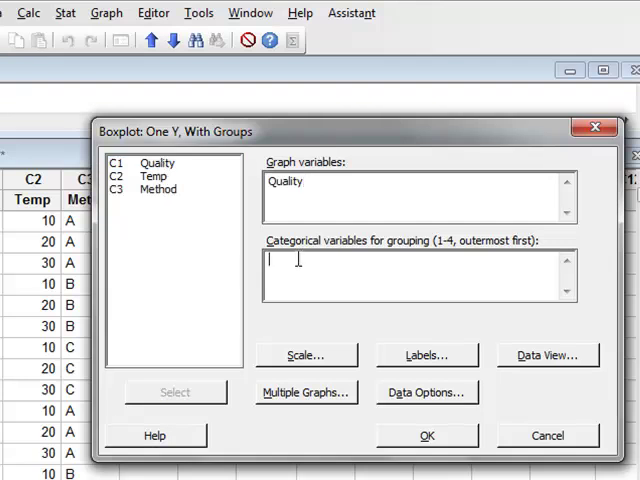
mouse_move(253, 298)
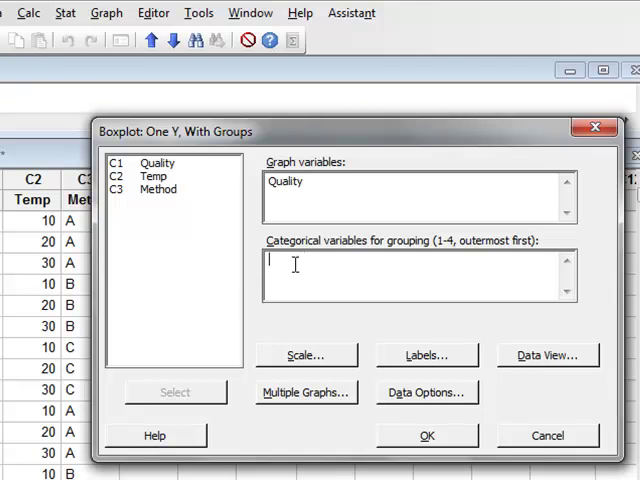
mouse_move(175, 203)
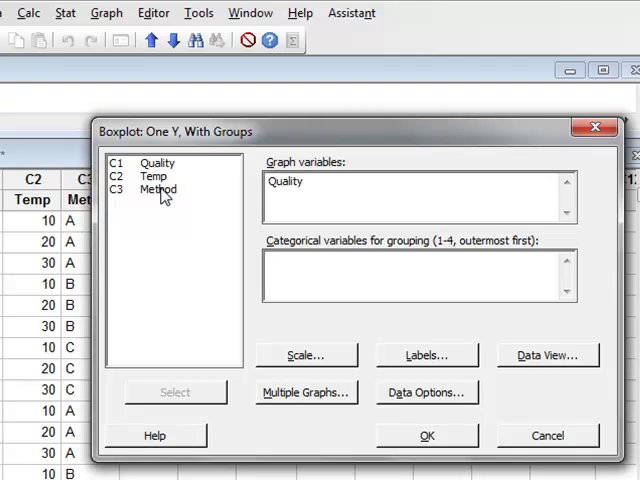
double_click(157, 190)
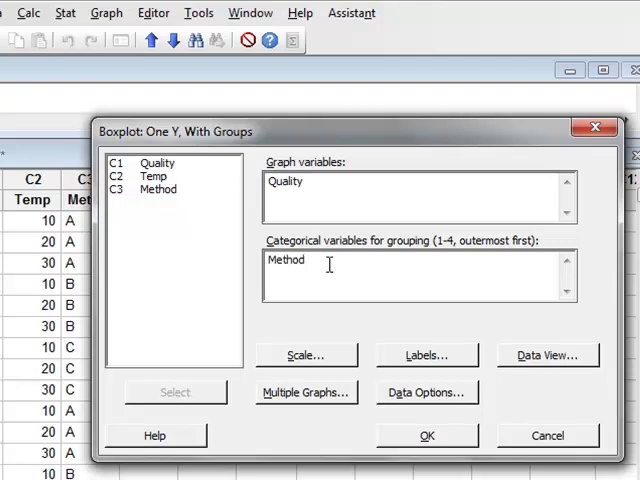
mouse_move(335, 260)
type(" Temp")
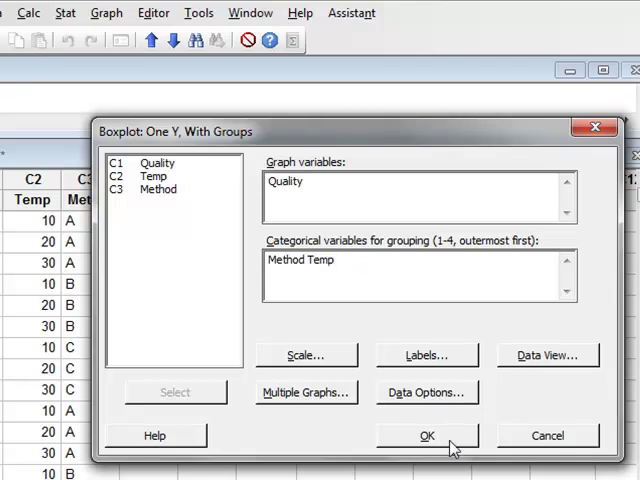
left_click(426, 435)
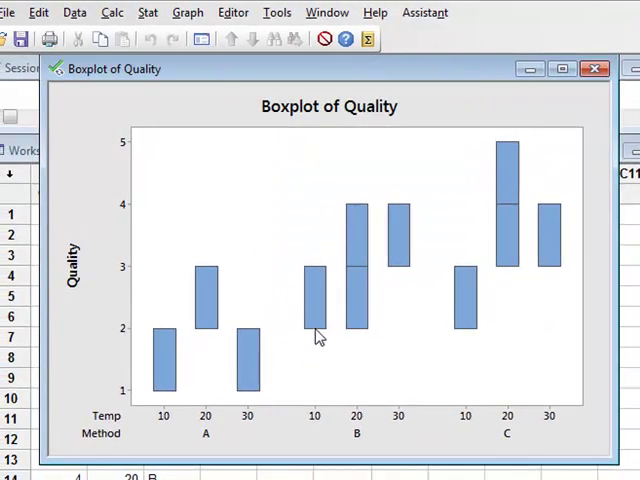
mouse_move(273, 395)
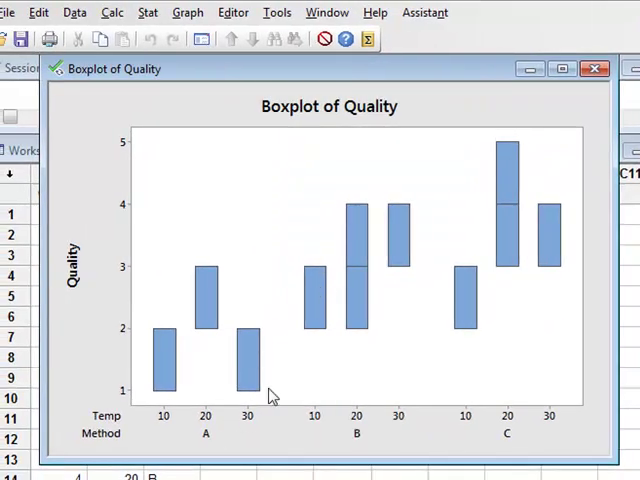
mouse_move(310, 371)
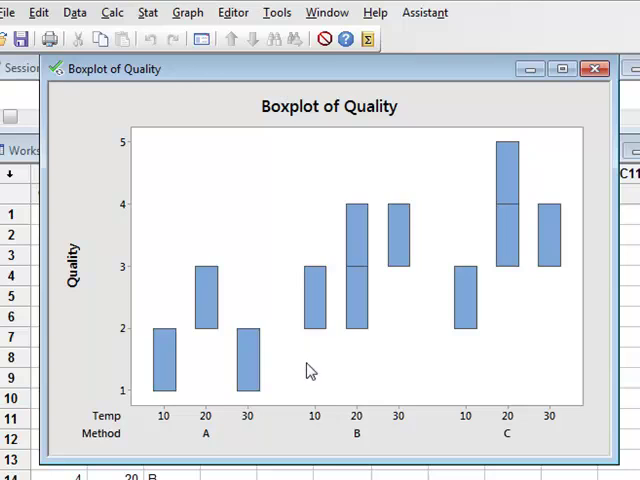
mouse_move(272, 389)
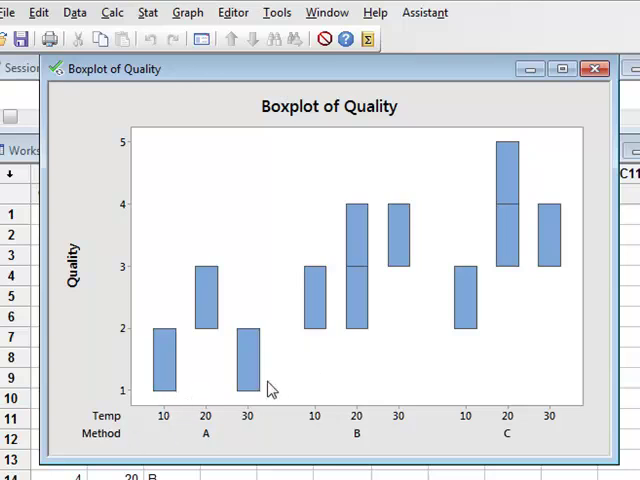
mouse_move(223, 399)
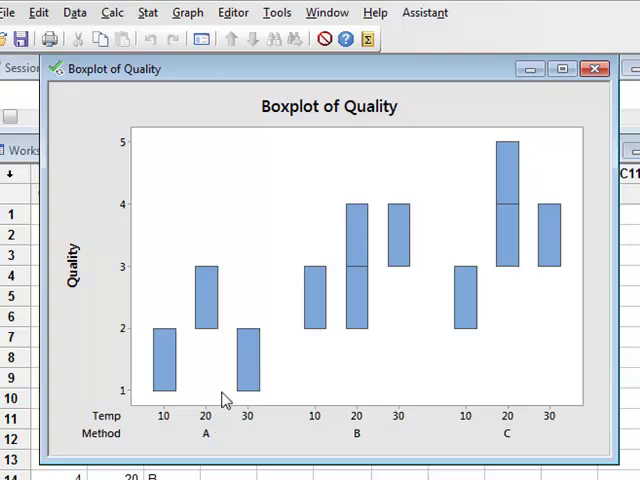
mouse_move(340, 467)
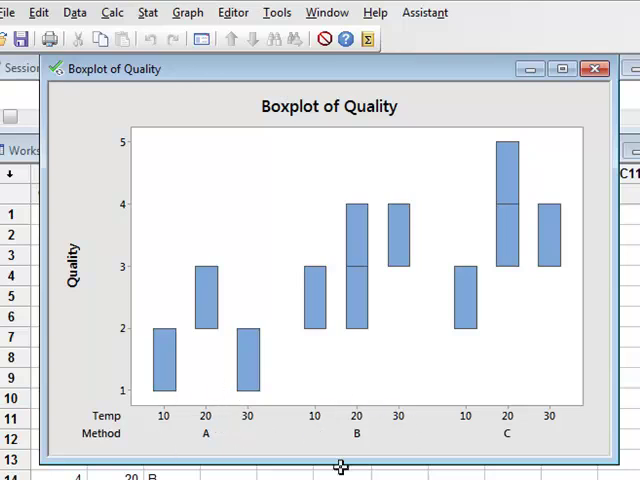
mouse_move(481, 397)
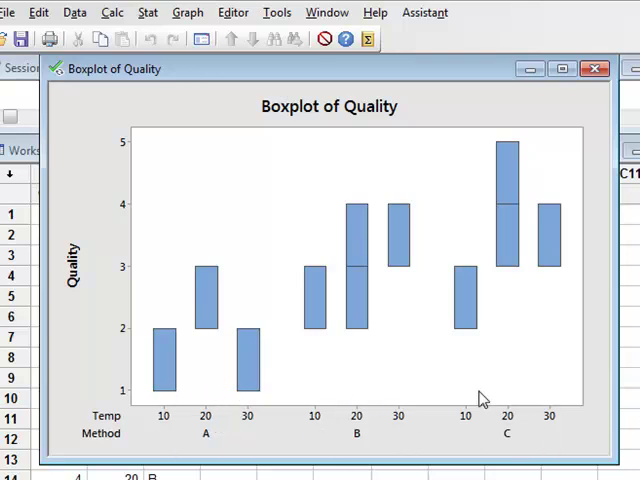
mouse_move(330, 362)
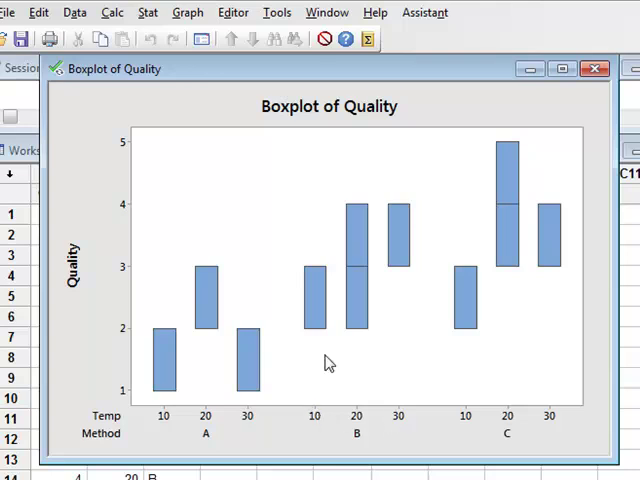
mouse_move(367, 352)
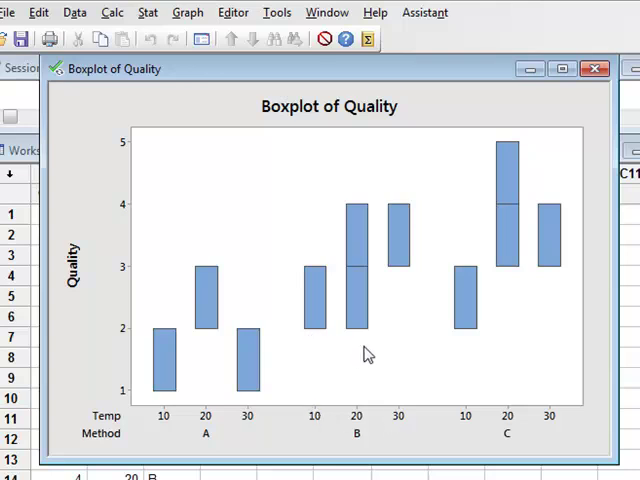
mouse_move(408, 287)
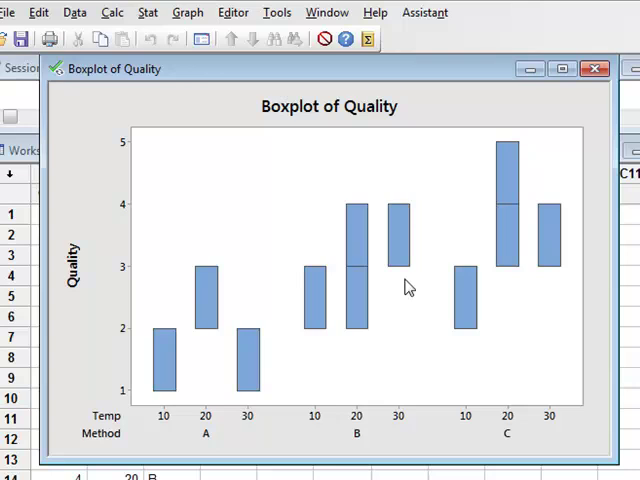
mouse_move(170, 400)
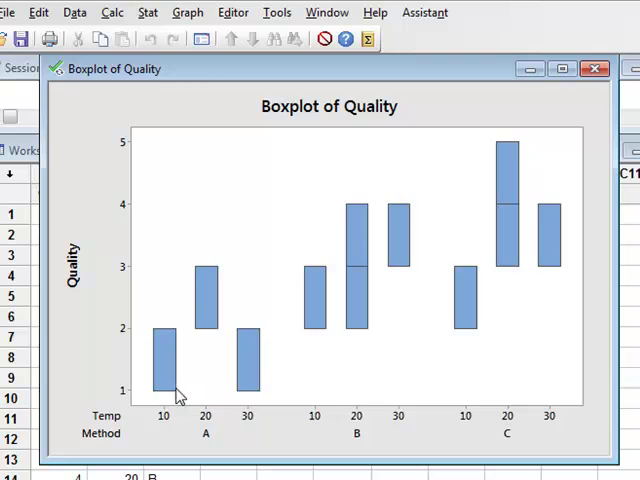
mouse_move(197, 375)
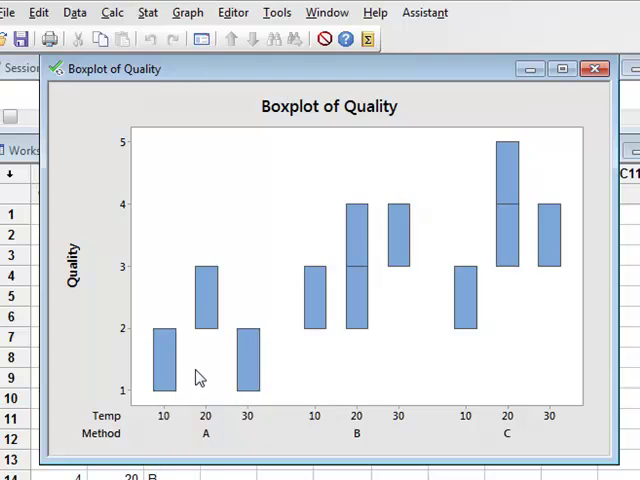
mouse_move(162, 405)
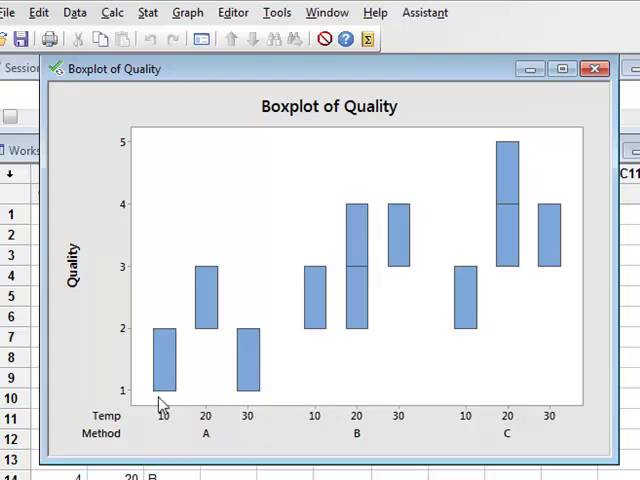
mouse_move(199, 369)
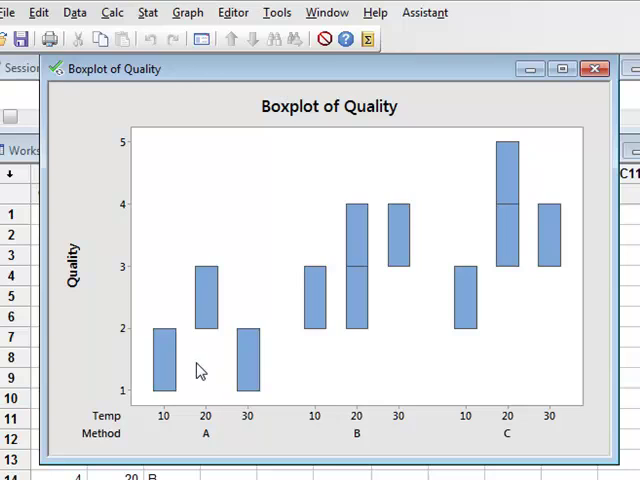
mouse_move(228, 440)
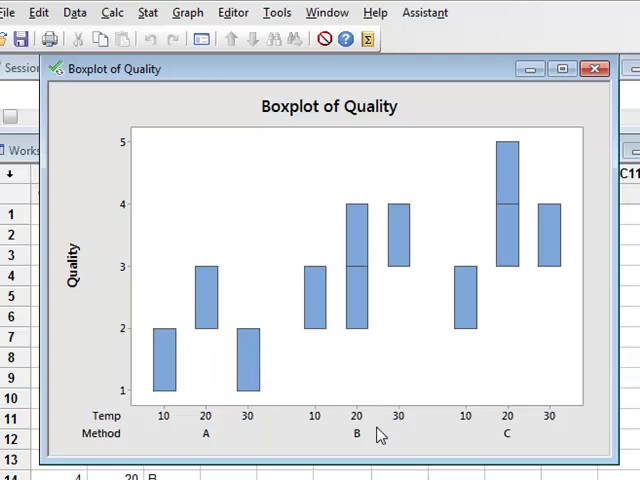
mouse_move(203, 355)
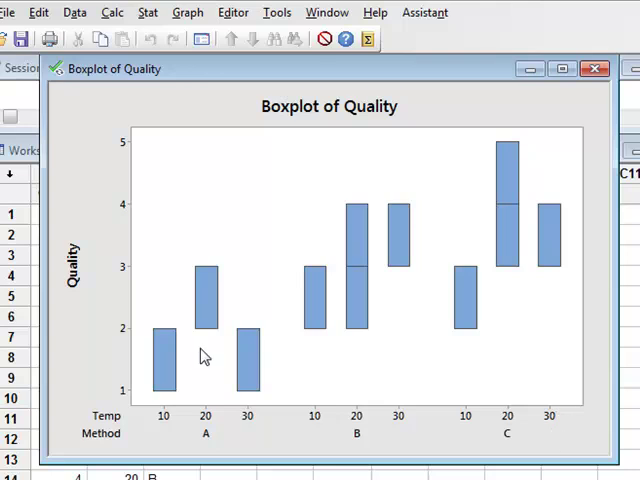
mouse_move(377, 287)
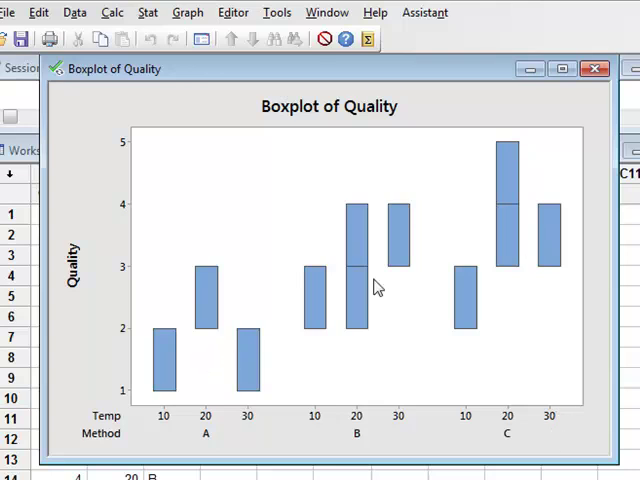
mouse_move(457, 279)
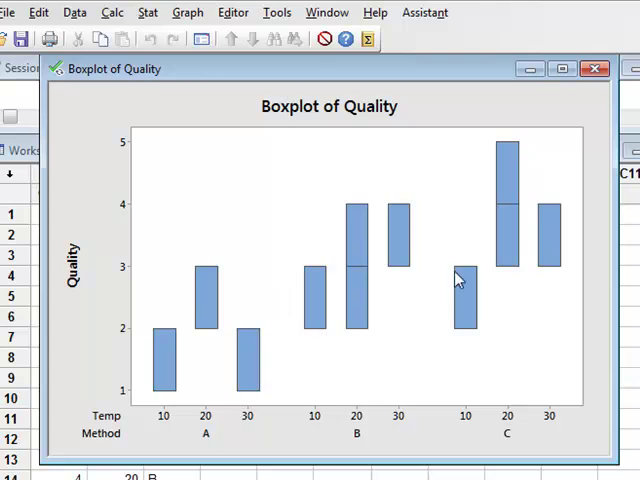
mouse_move(475, 432)
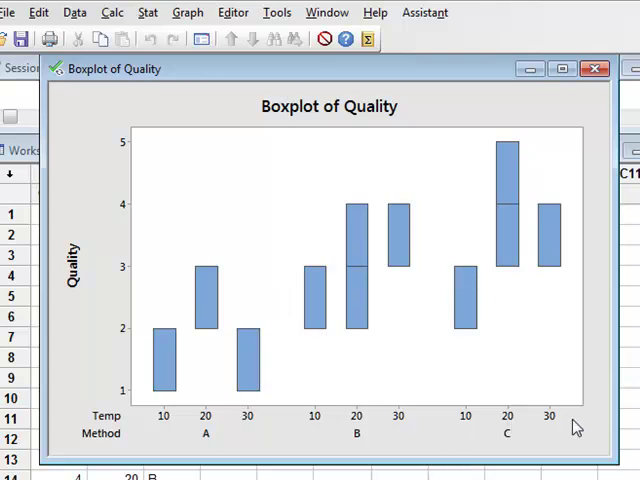
mouse_move(372, 448)
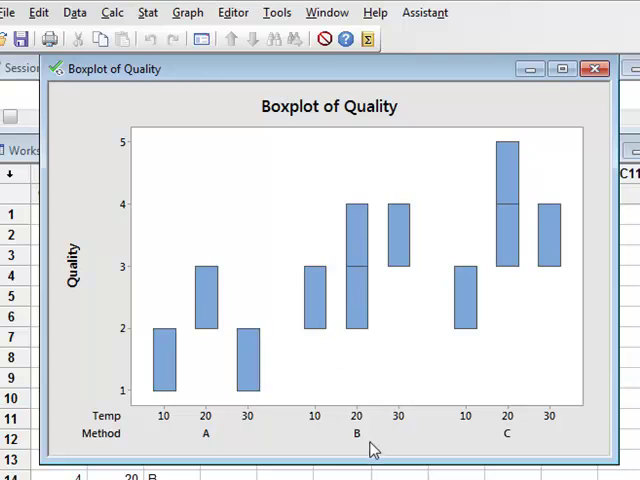
mouse_move(495, 430)
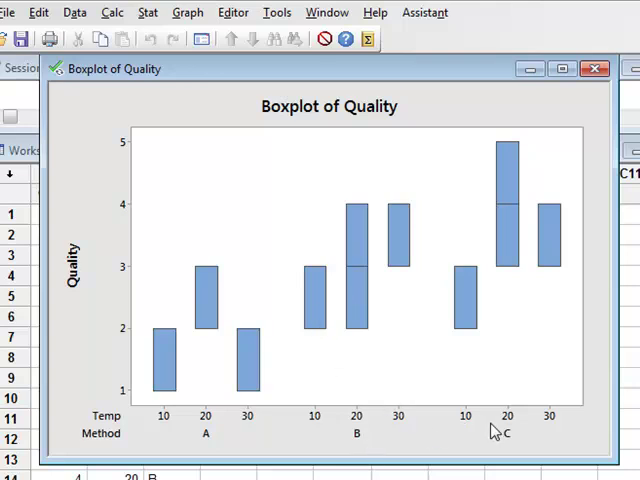
mouse_move(351, 305)
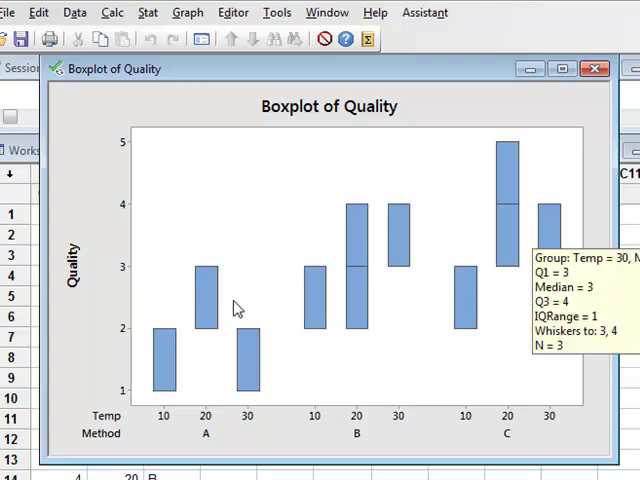
mouse_move(253, 365)
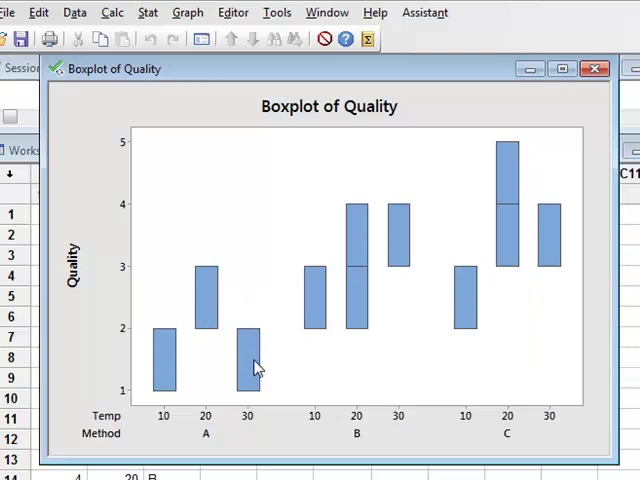
mouse_move(240, 443)
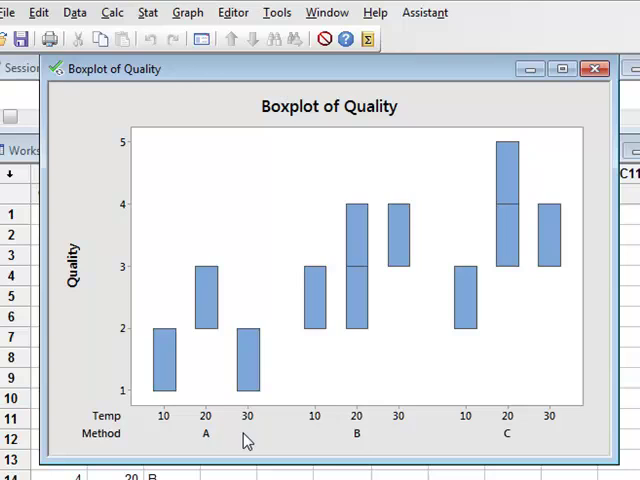
mouse_move(173, 39)
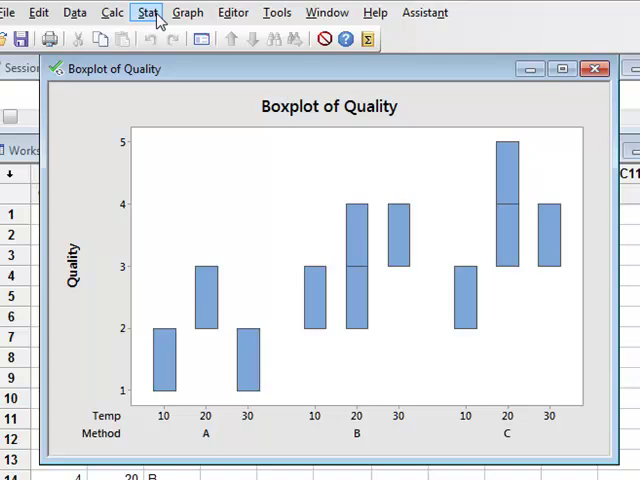
mouse_move(195, 315)
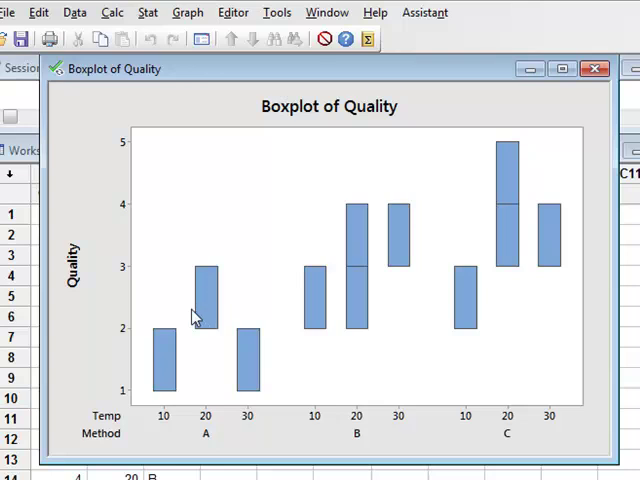
mouse_move(147, 12)
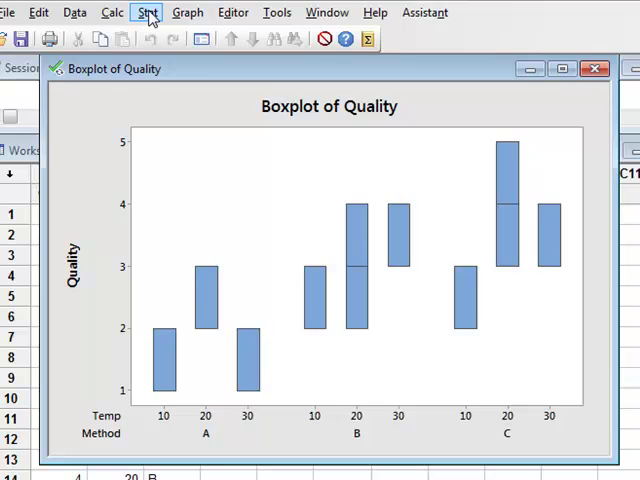
left_click(147, 12)
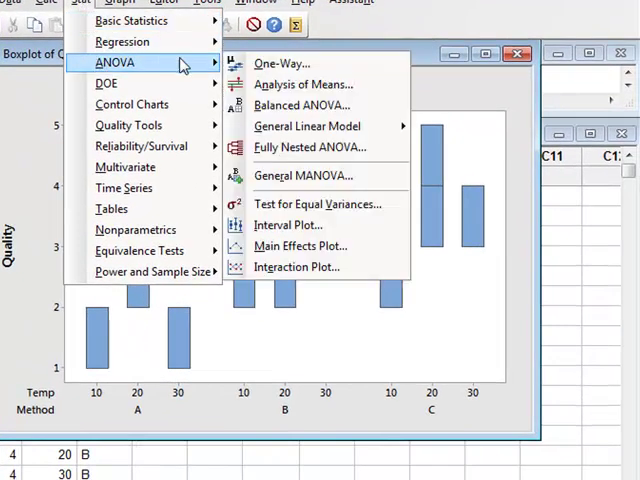
mouse_move(307, 126)
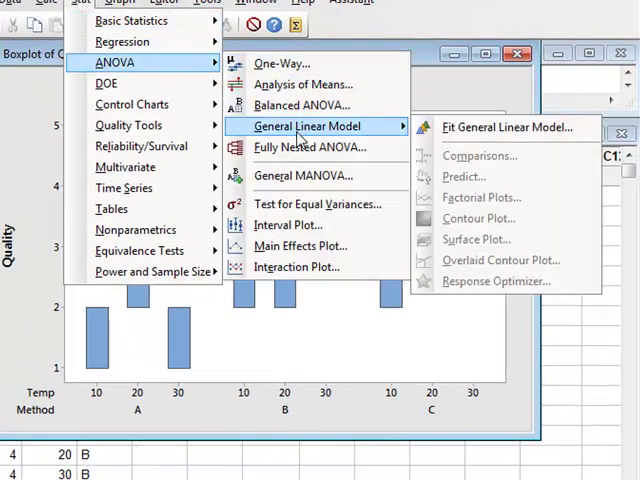
mouse_move(410, 133)
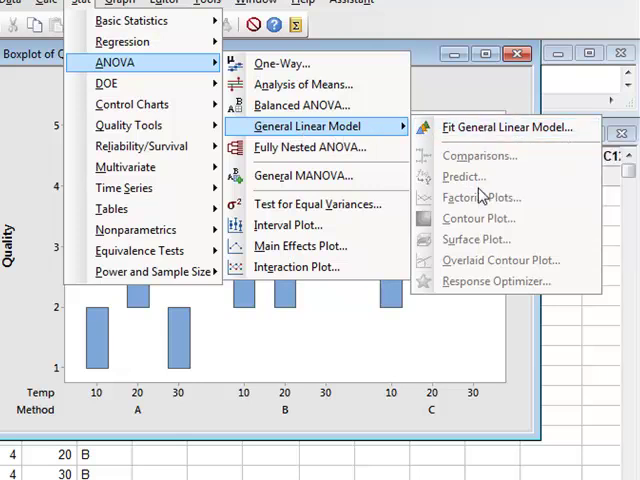
mouse_move(481, 197)
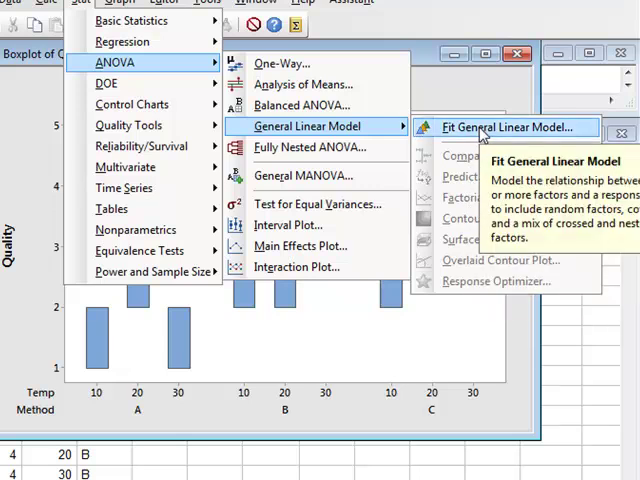
Open Fit General Linear Model with Quality as response and Method, Temp as factors.
left_click(509, 127)
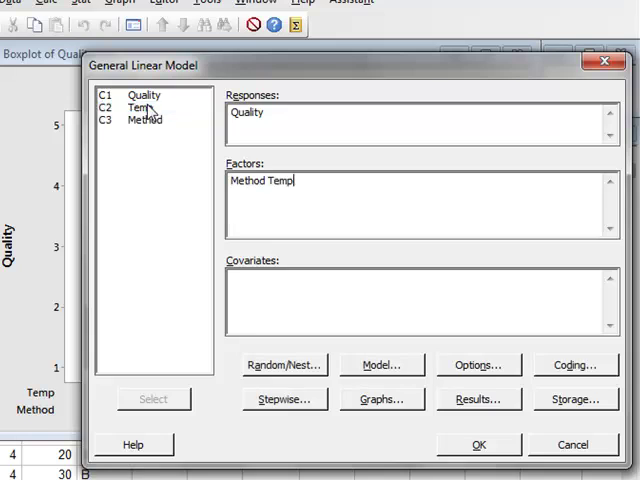
mouse_move(358, 360)
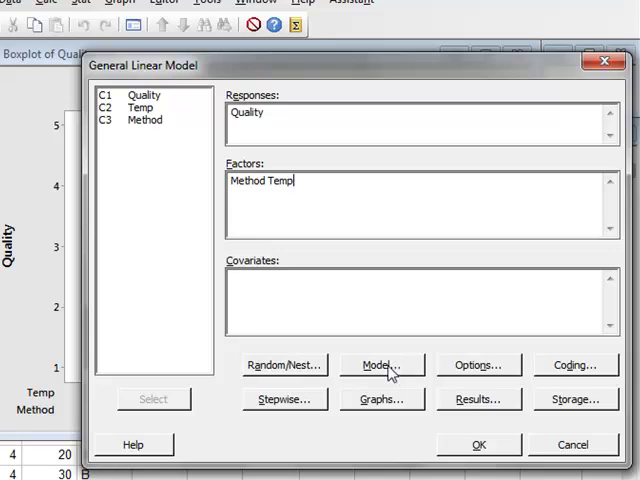
Add the Method*Temp interaction term to the model and fit it.
left_click(380, 364)
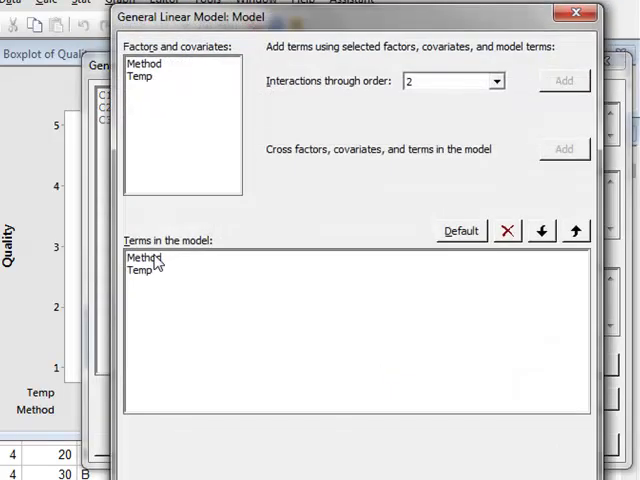
left_click(143, 257)
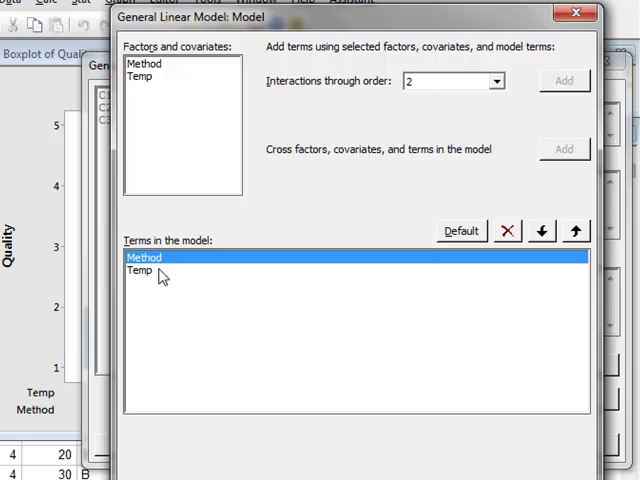
left_click(140, 270)
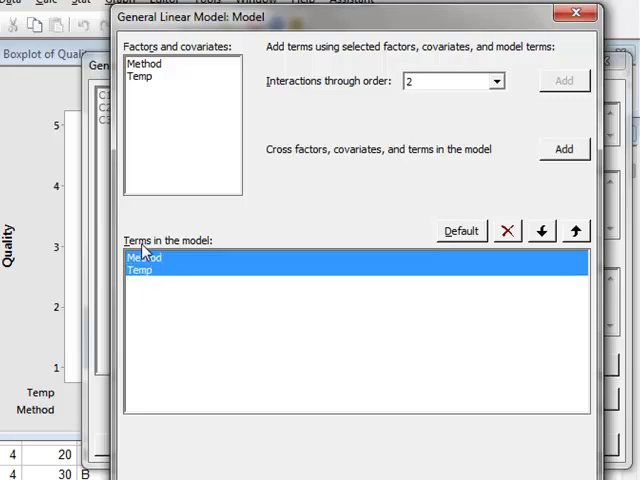
mouse_move(563, 150)
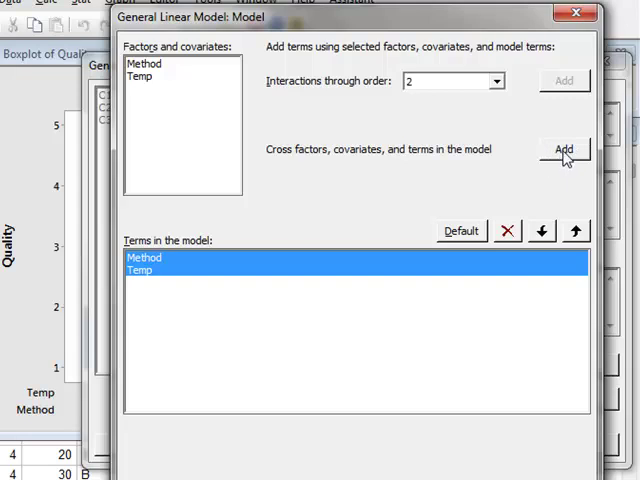
mouse_move(410, 200)
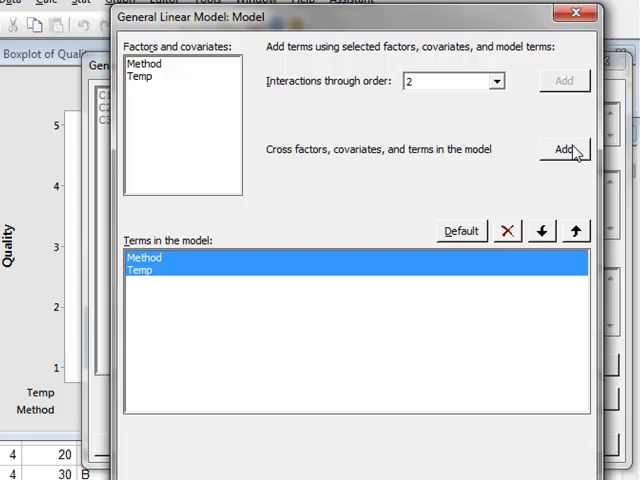
left_click(564, 149)
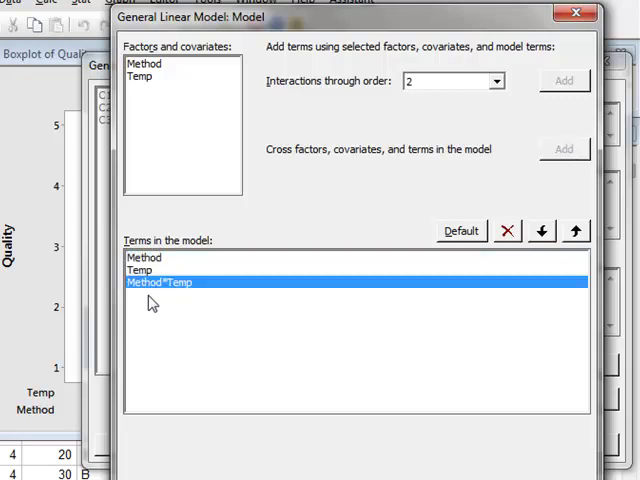
mouse_move(147, 302)
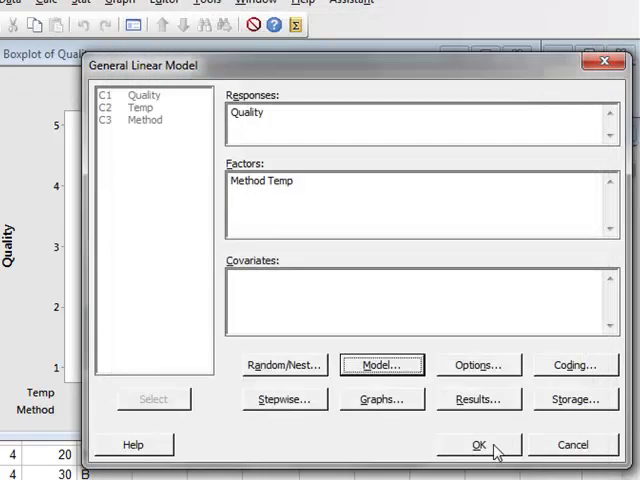
left_click(477, 444)
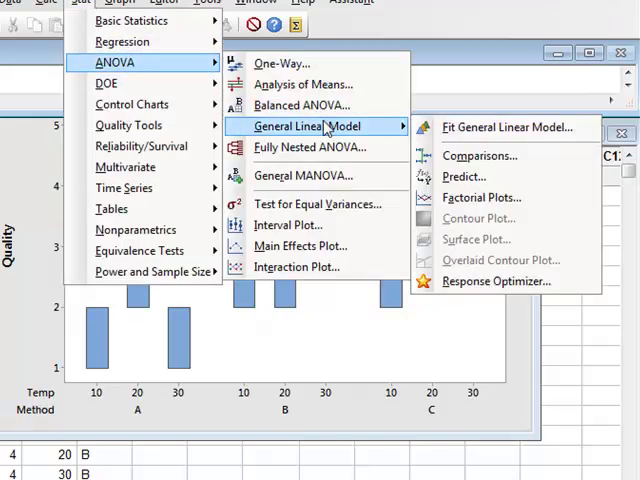
mouse_move(490, 156)
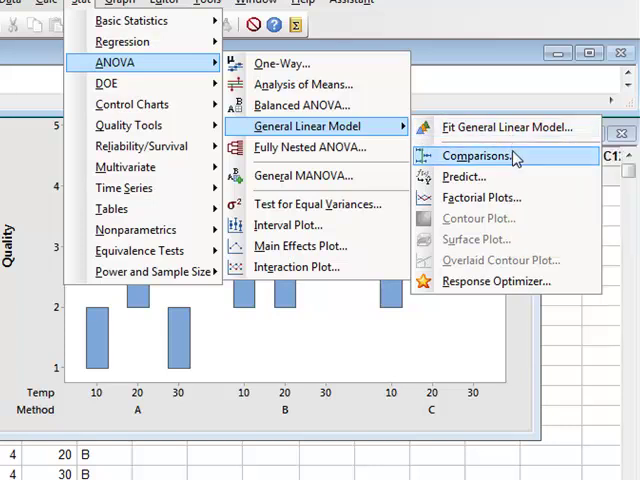
mouse_move(480, 172)
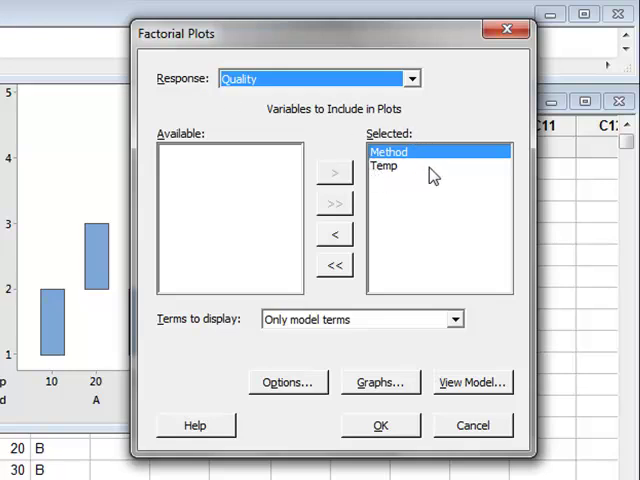
mouse_move(408, 174)
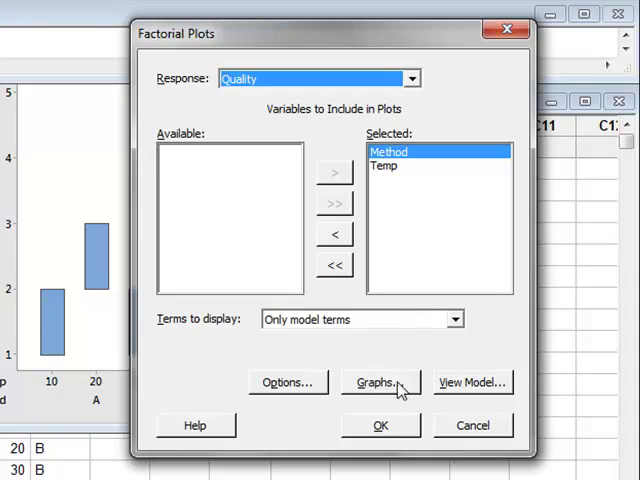
Generate main effects and full-matrix interaction plots for Quality.
left_click(380, 382)
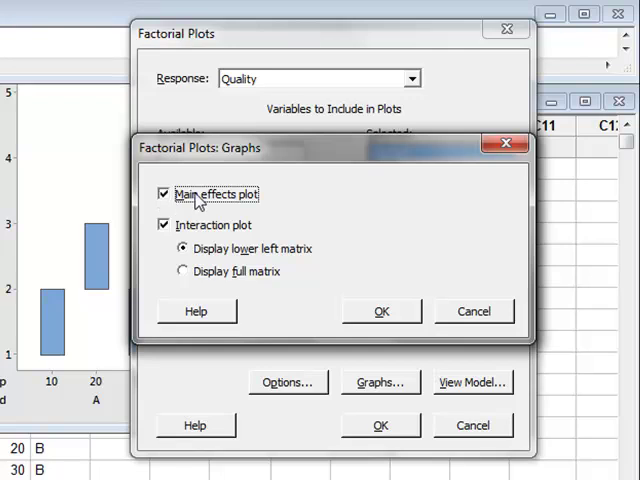
mouse_move(178, 240)
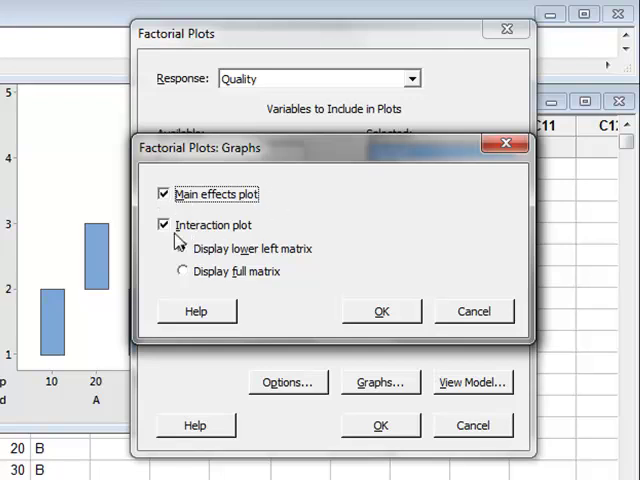
left_click(182, 248)
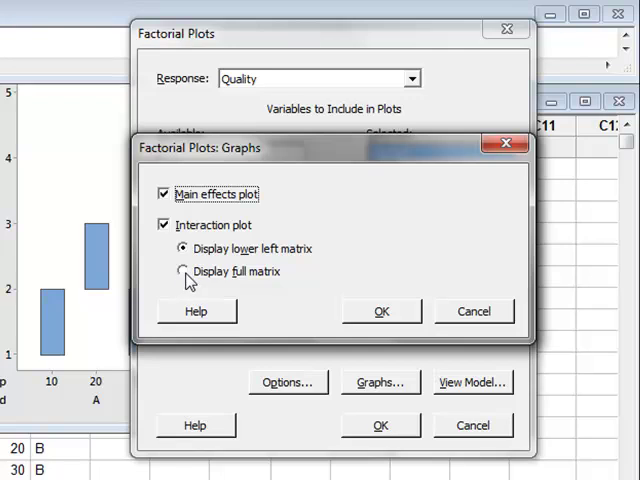
left_click(181, 271)
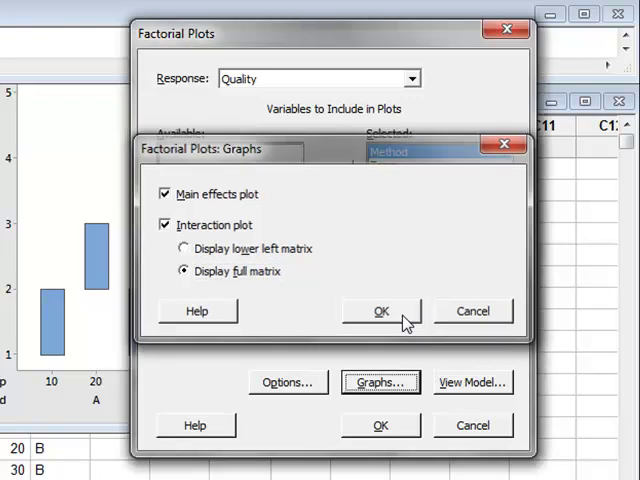
left_click(380, 311)
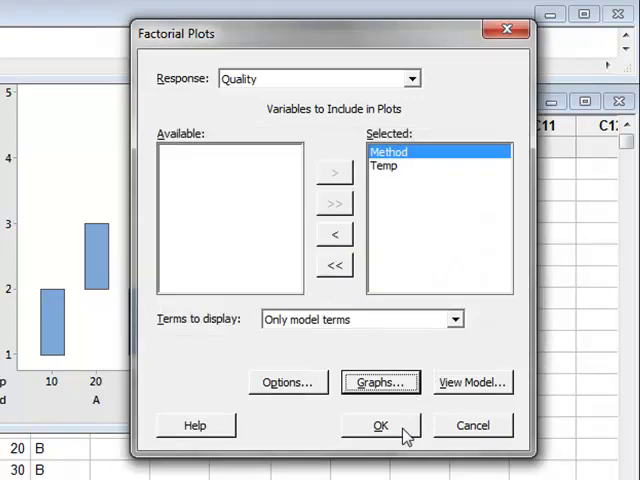
left_click(380, 425)
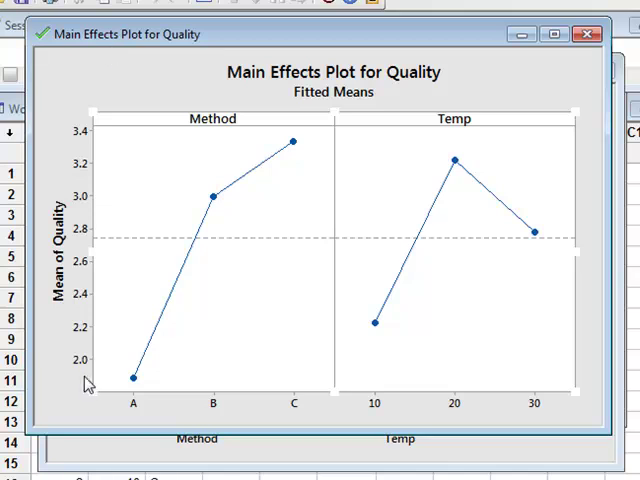
mouse_move(92, 140)
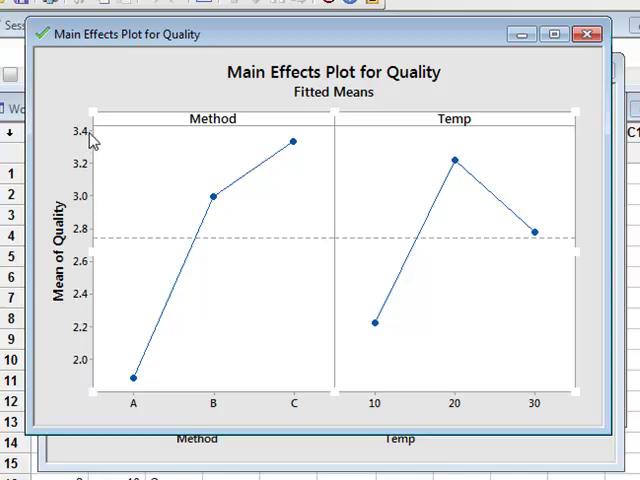
mouse_move(273, 258)
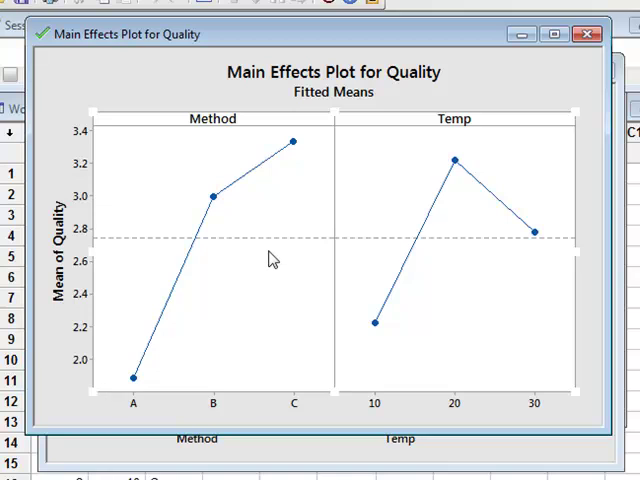
mouse_move(210, 408)
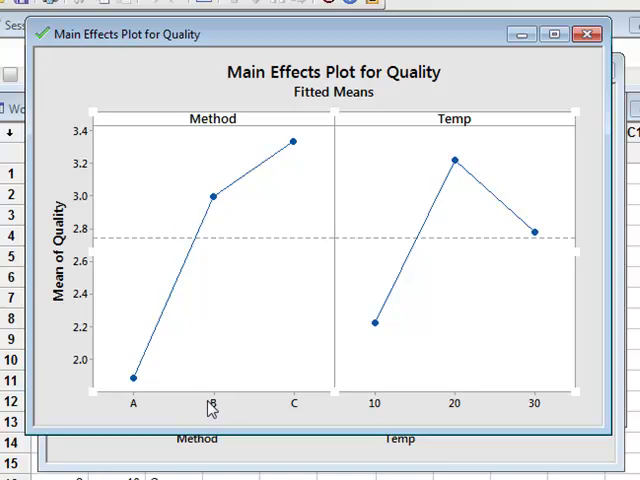
mouse_move(145, 375)
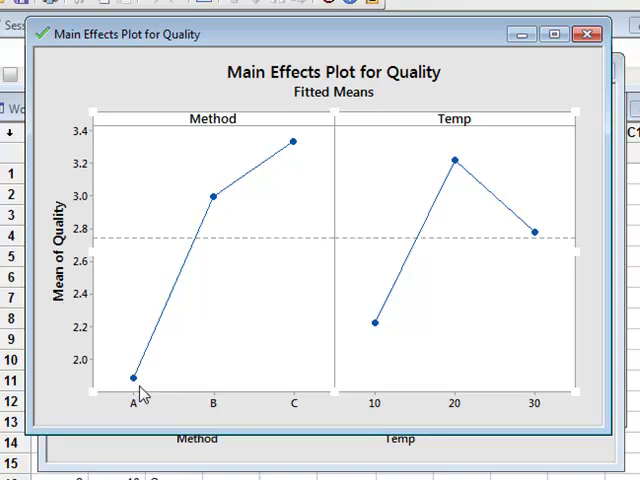
mouse_move(146, 378)
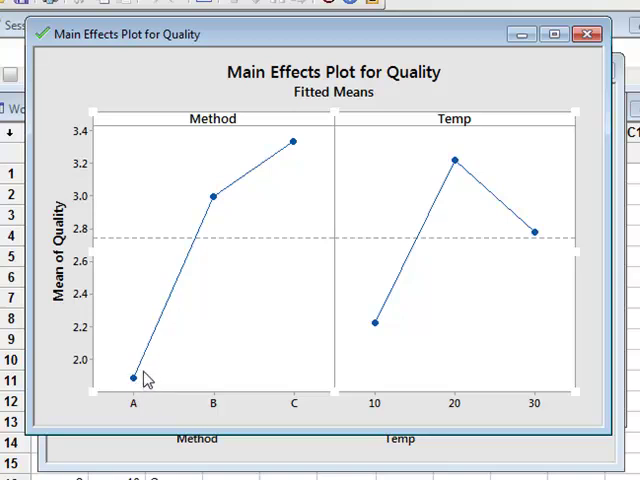
mouse_move(210, 218)
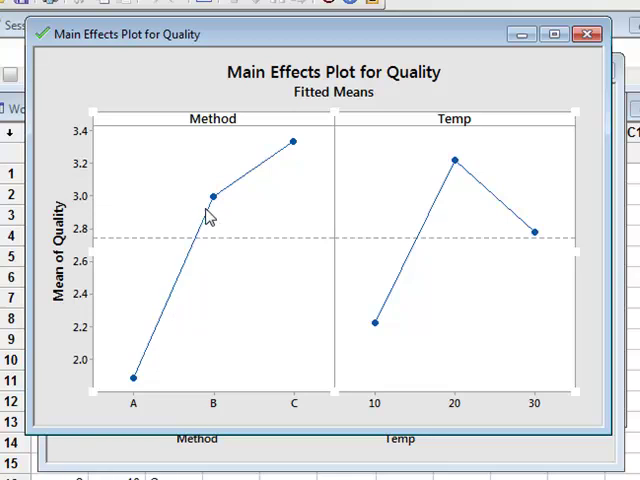
mouse_move(302, 151)
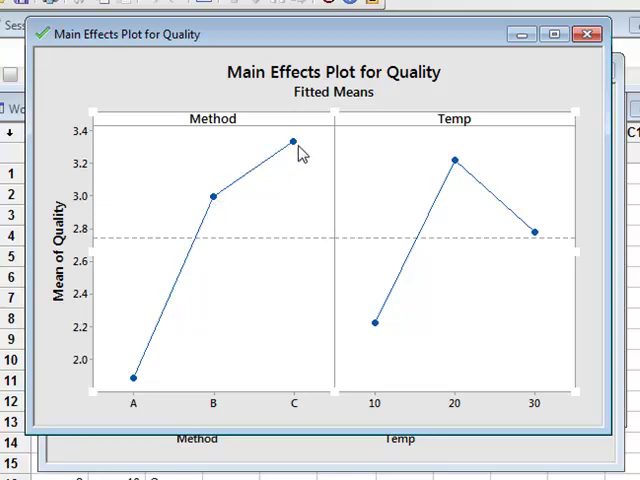
mouse_move(262, 163)
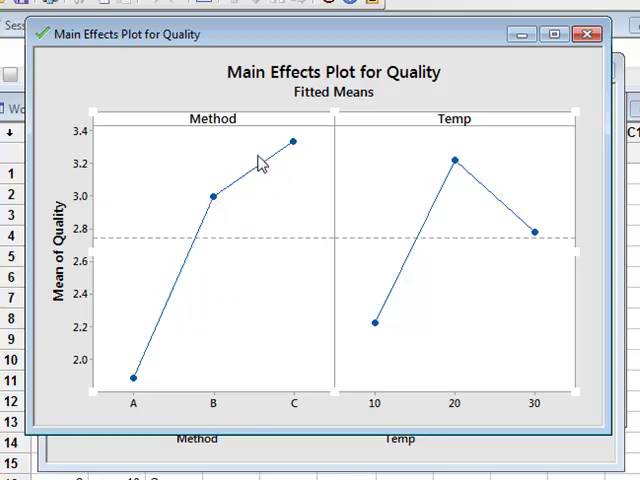
mouse_move(185, 255)
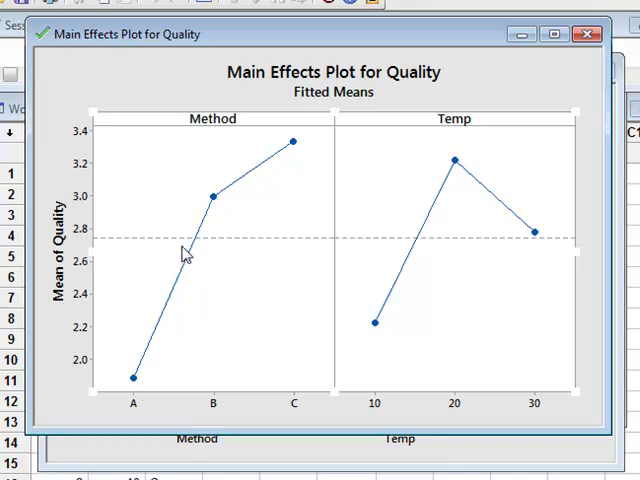
mouse_move(143, 416)
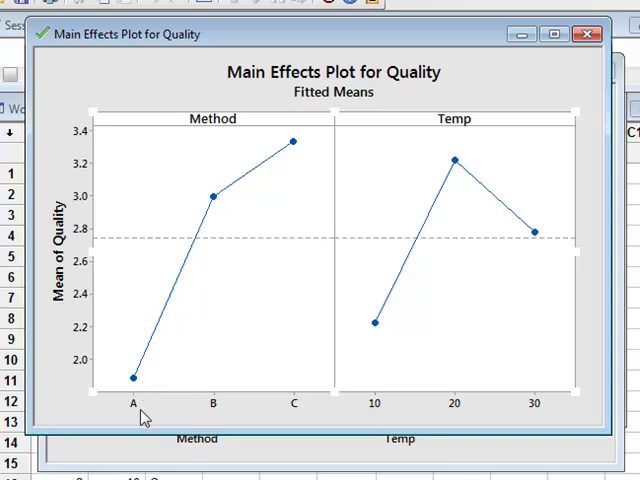
mouse_move(295, 418)
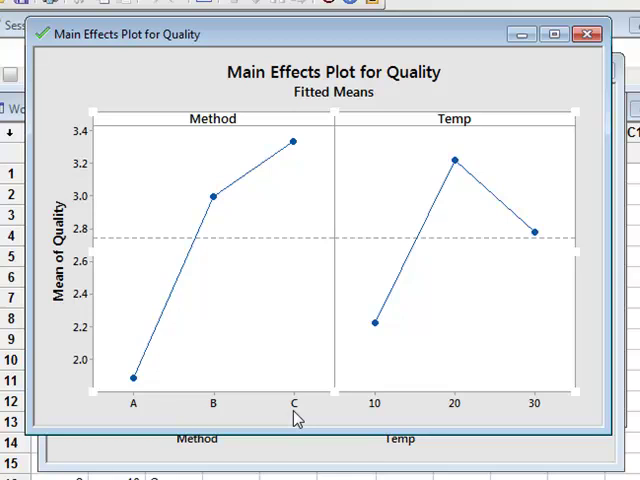
mouse_move(410, 240)
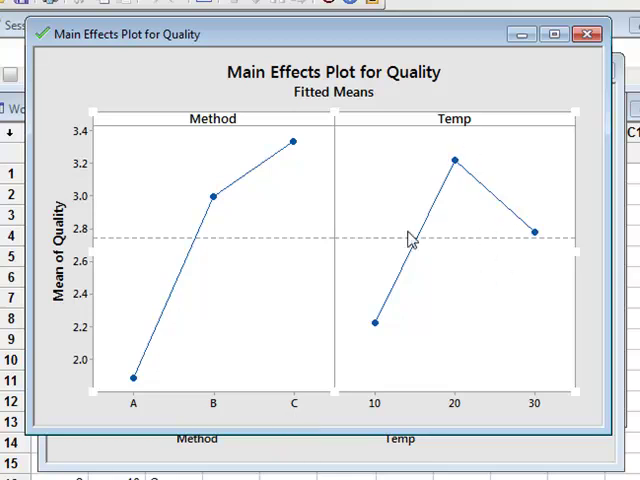
mouse_move(391, 335)
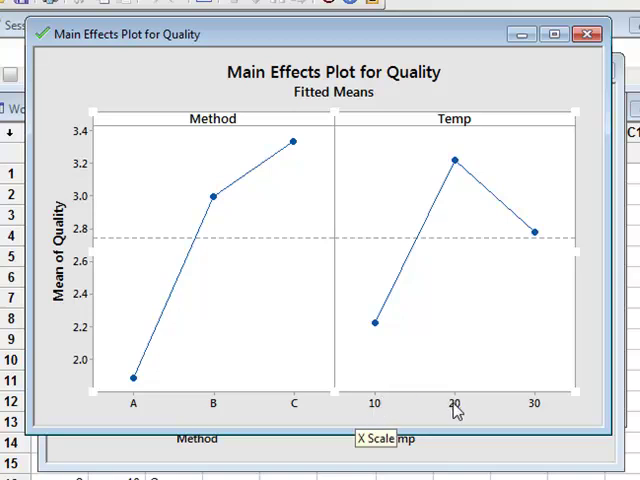
mouse_move(383, 335)
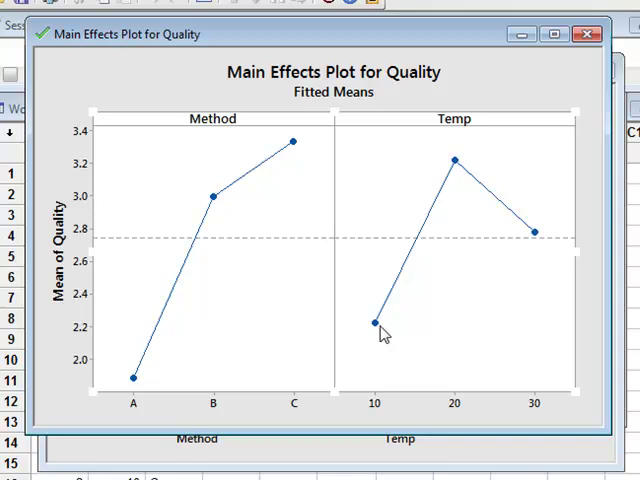
mouse_move(107, 272)
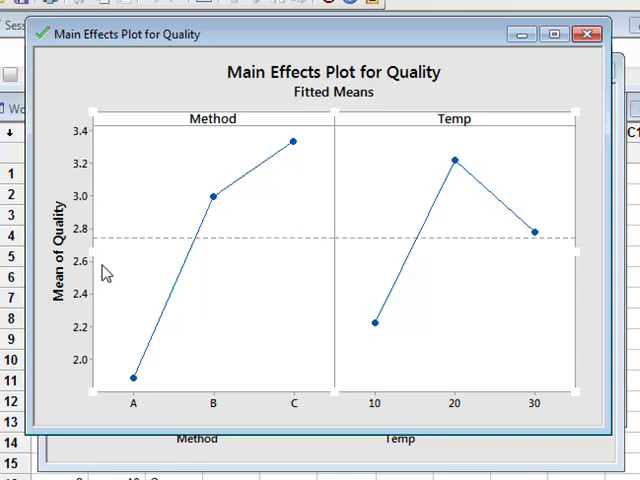
mouse_move(389, 343)
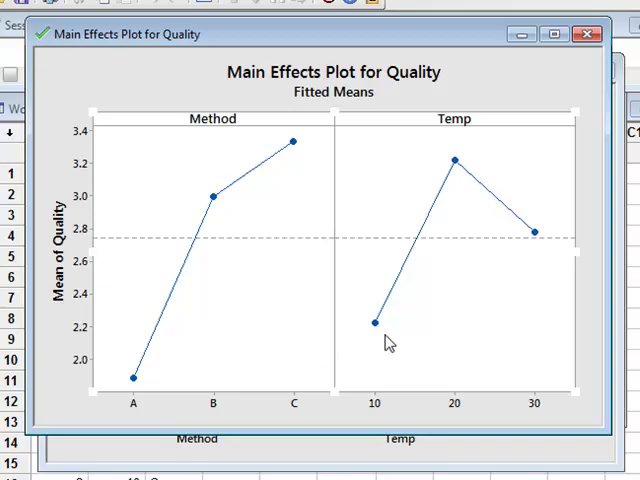
mouse_move(530, 255)
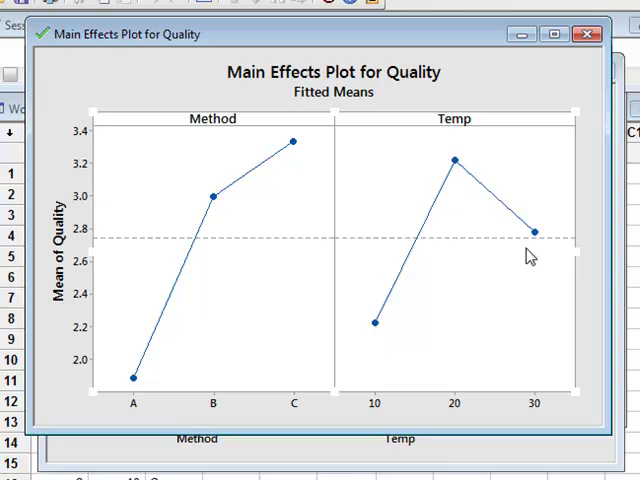
mouse_move(485, 178)
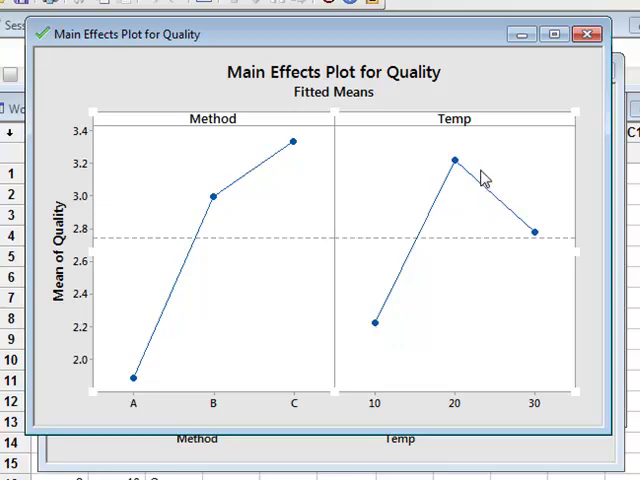
mouse_move(308, 457)
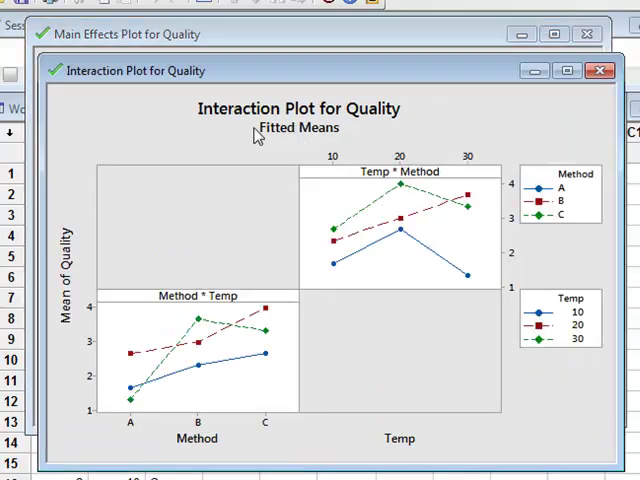
mouse_move(217, 239)
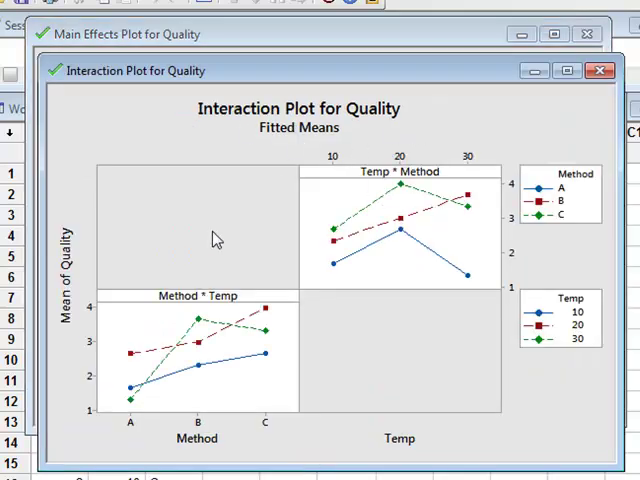
mouse_move(385, 230)
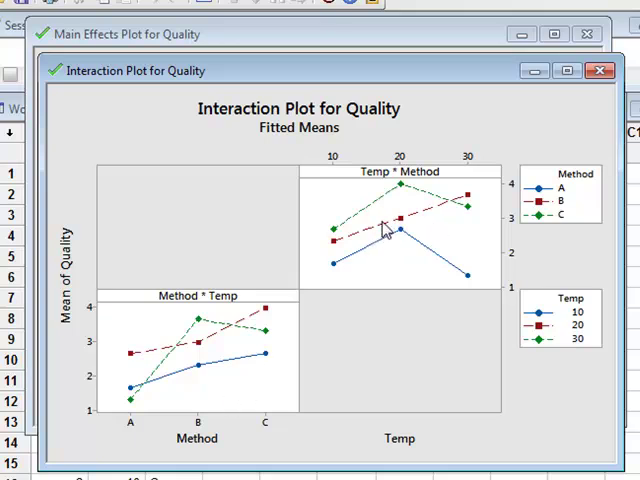
mouse_move(438, 237)
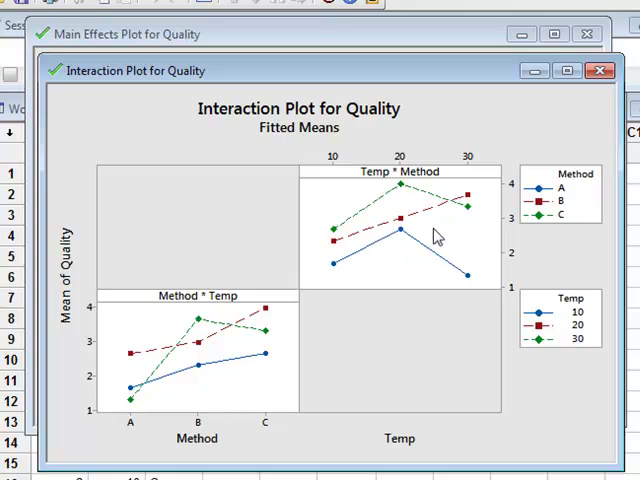
mouse_move(399, 194)
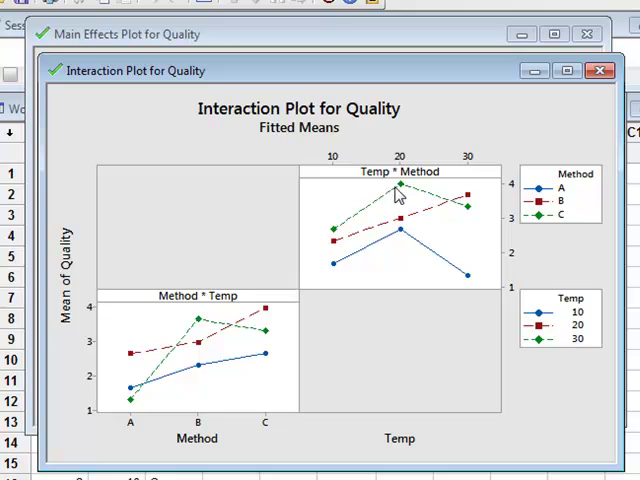
mouse_move(343, 207)
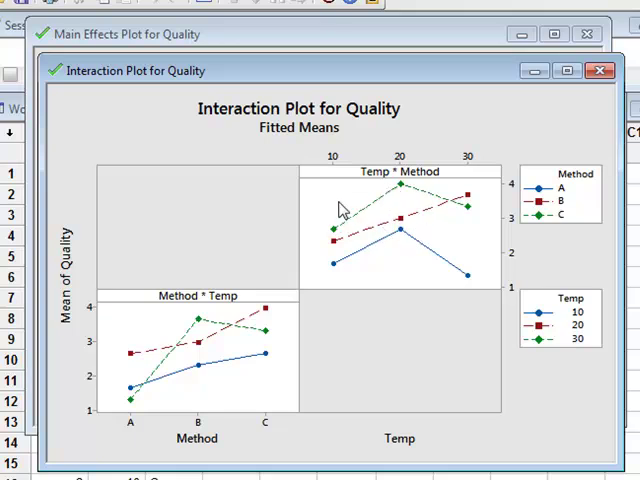
mouse_move(336, 186)
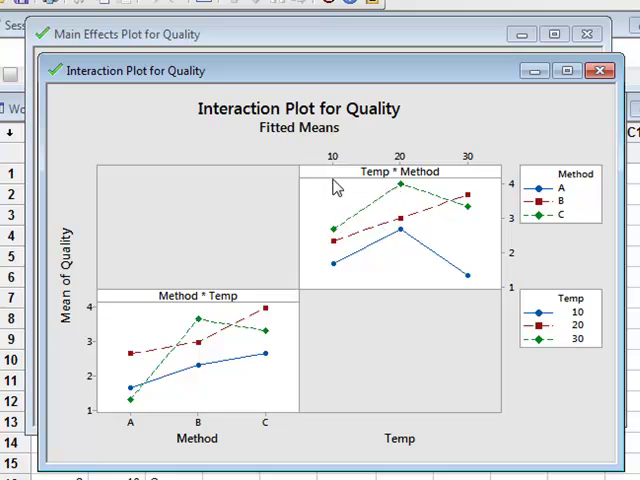
mouse_move(337, 172)
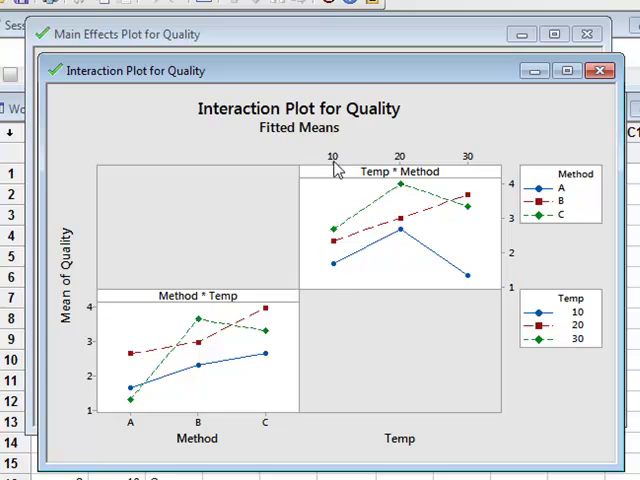
mouse_move(420, 180)
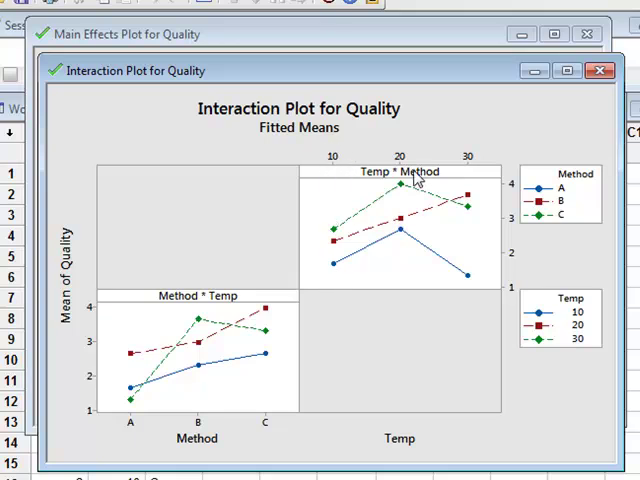
mouse_move(477, 166)
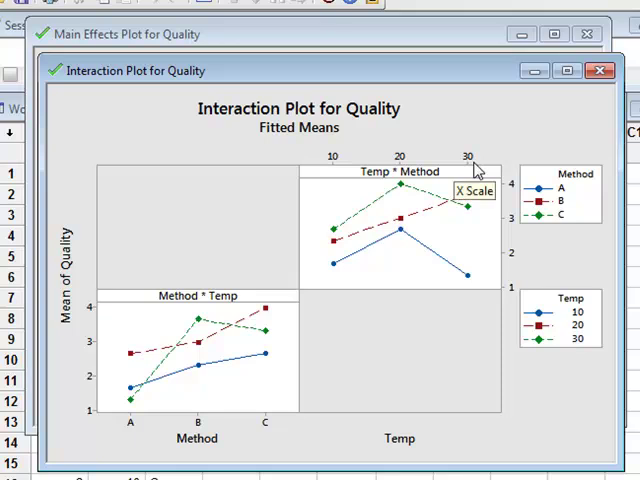
mouse_move(340, 250)
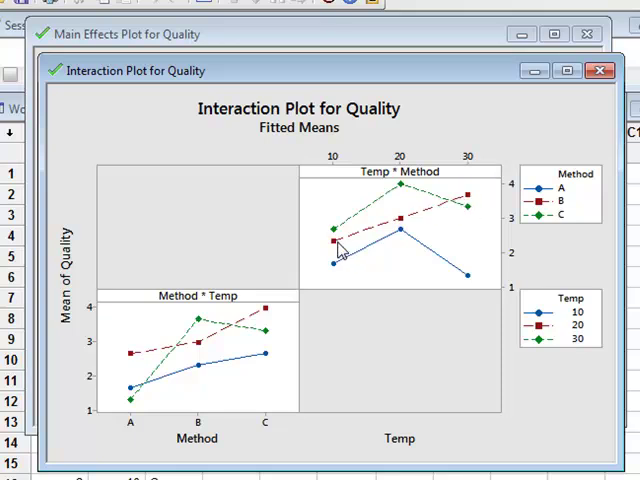
mouse_move(495, 190)
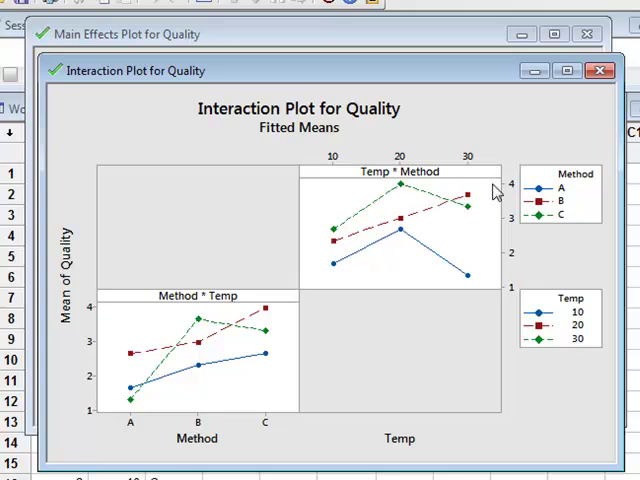
mouse_move(320, 273)
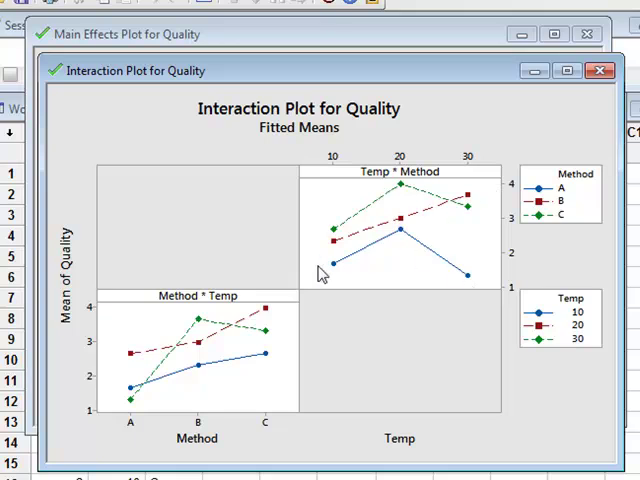
mouse_move(340, 278)
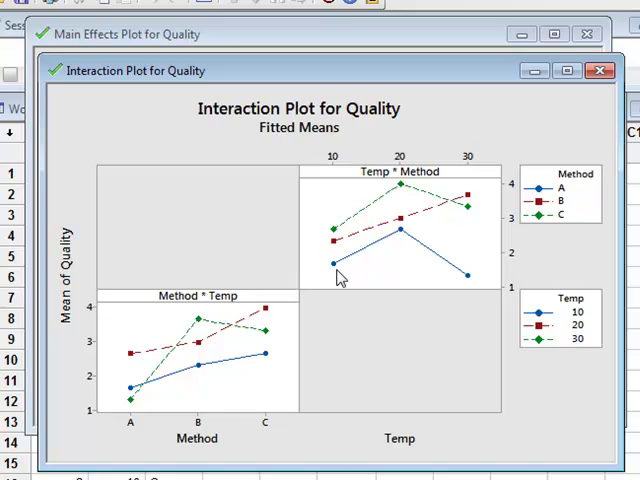
mouse_move(330, 272)
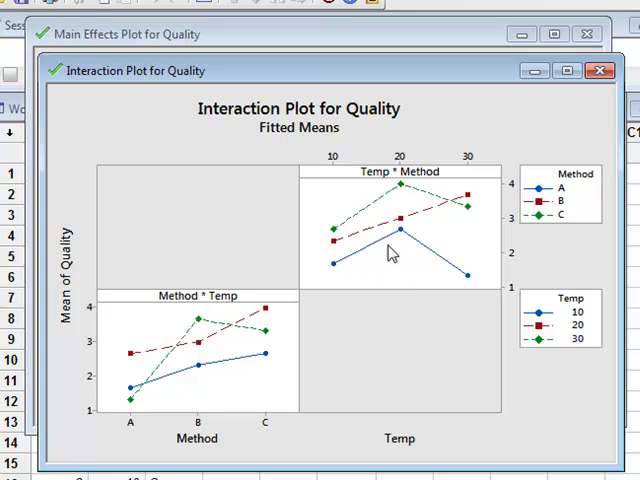
mouse_move(433, 266)
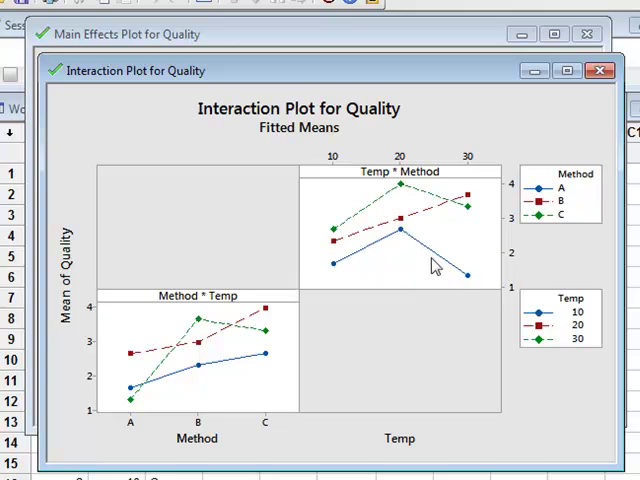
mouse_move(345, 277)
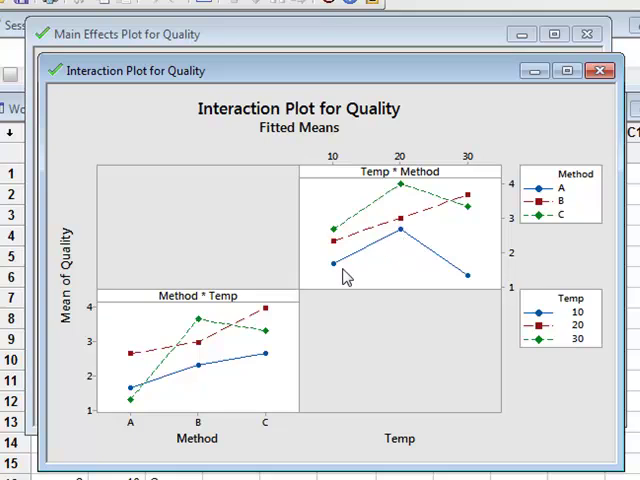
mouse_move(335, 275)
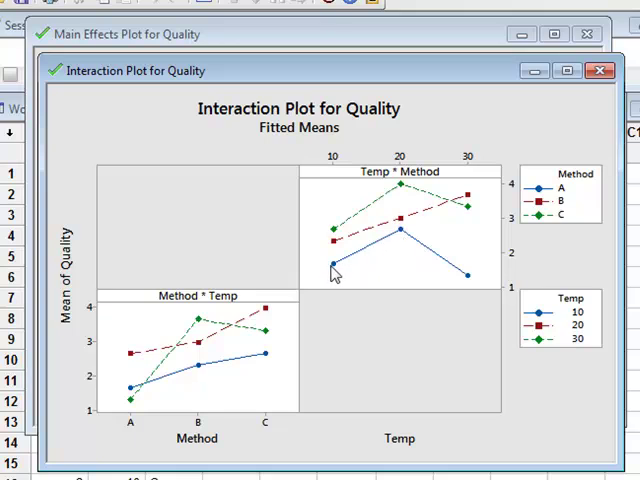
mouse_move(338, 248)
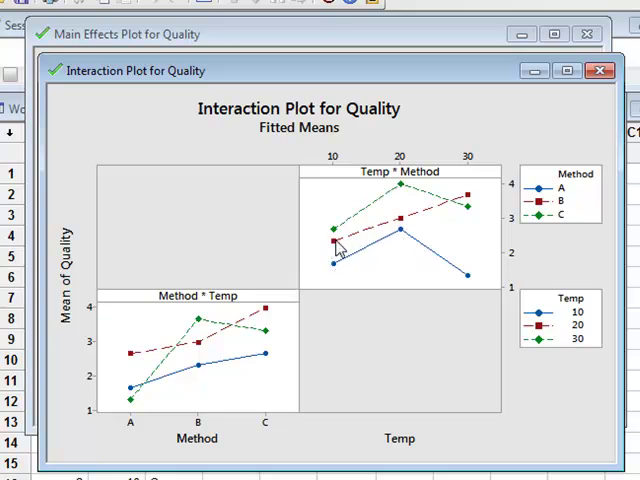
mouse_move(375, 225)
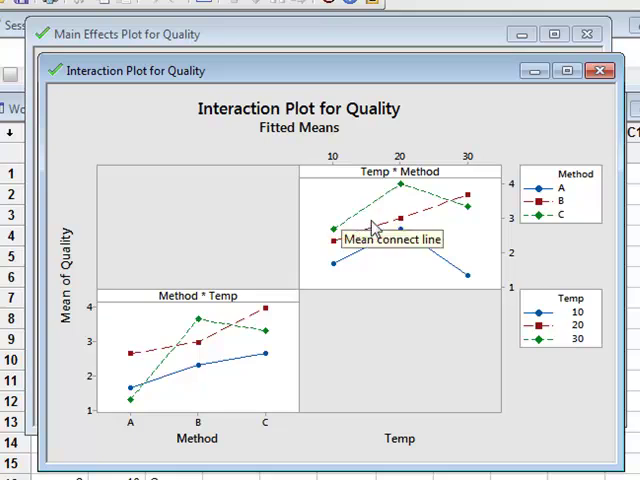
mouse_move(443, 252)
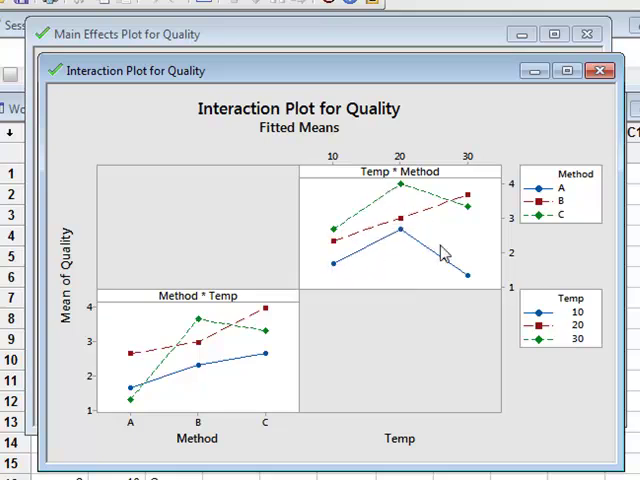
mouse_move(450, 255)
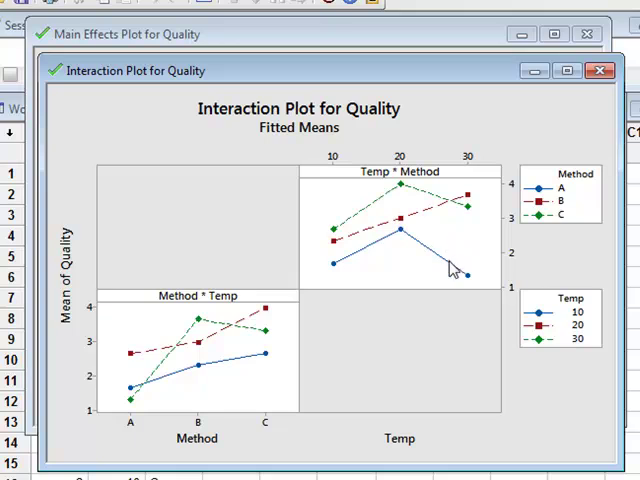
mouse_move(340, 175)
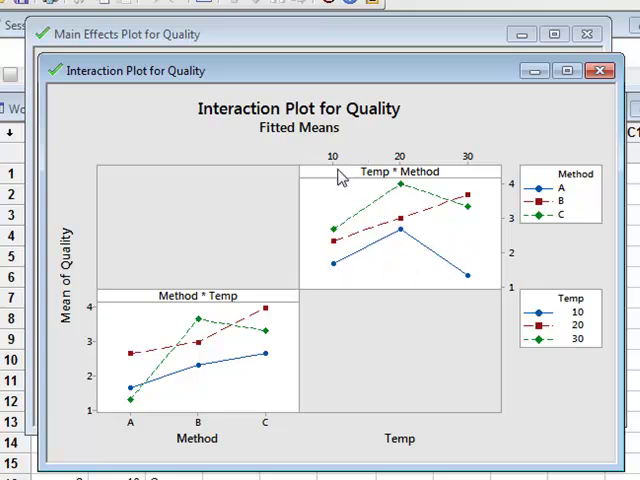
mouse_move(343, 248)
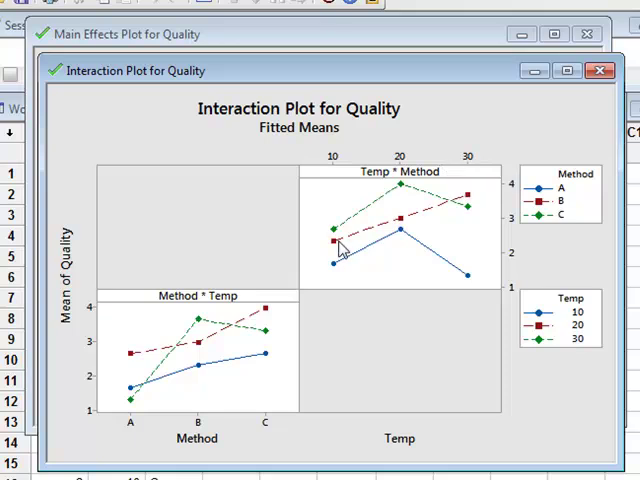
mouse_move(378, 196)
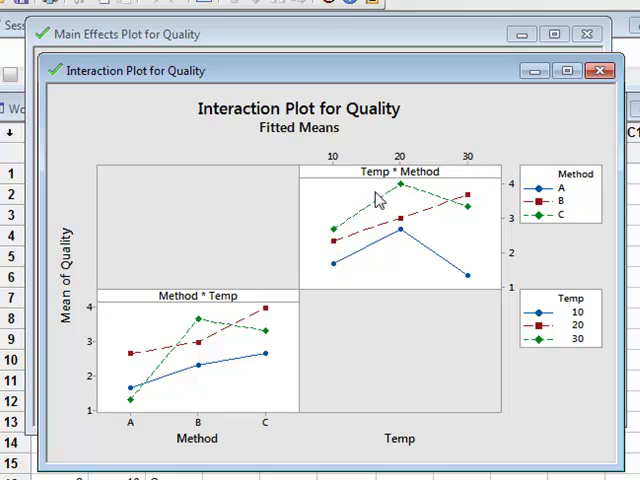
mouse_move(412, 262)
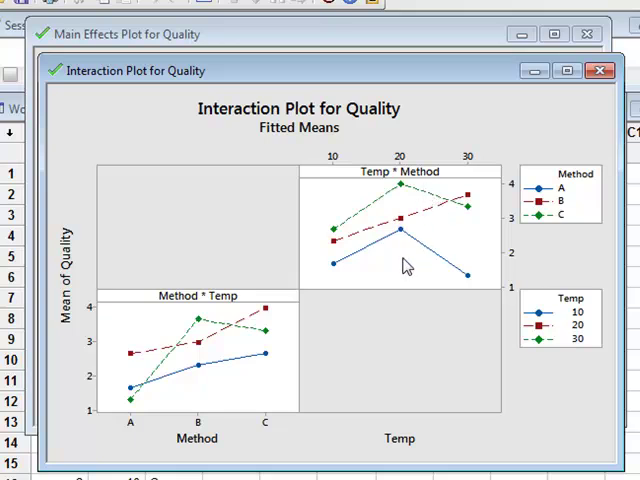
mouse_move(420, 190)
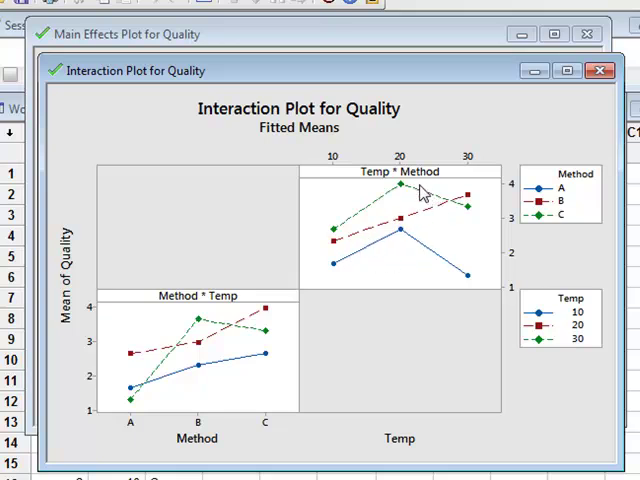
mouse_move(416, 261)
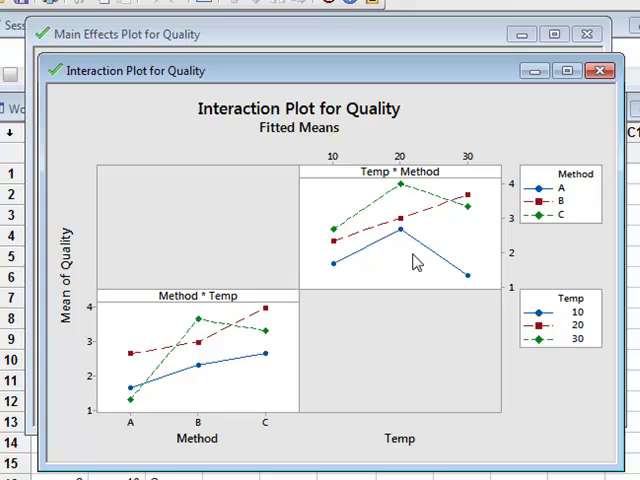
mouse_move(425, 198)
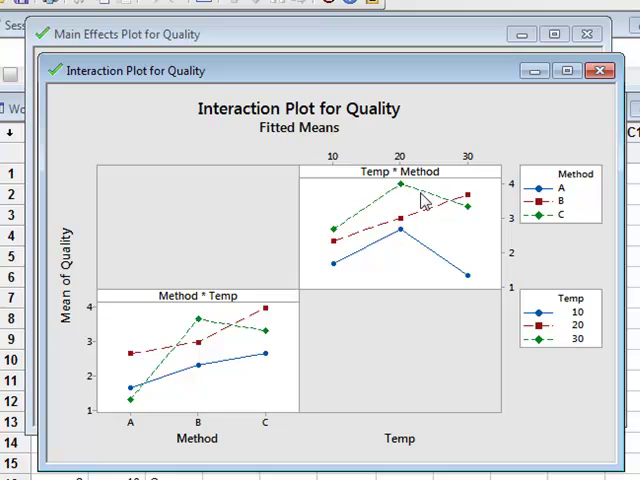
mouse_move(427, 263)
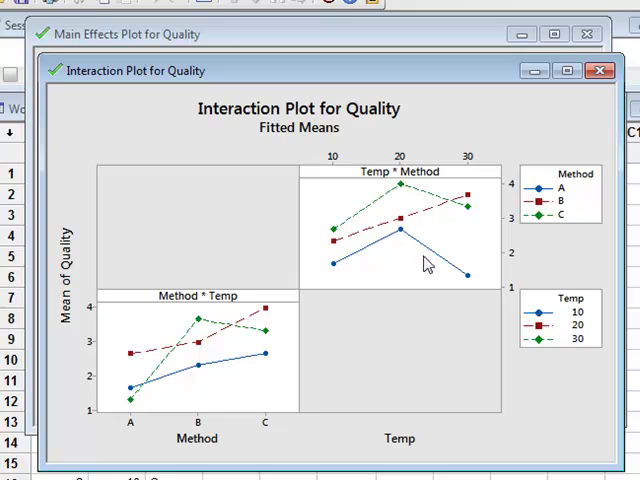
mouse_move(232, 356)
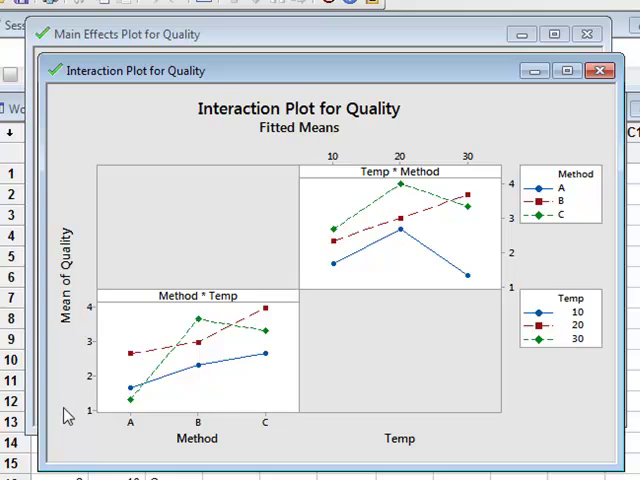
mouse_move(148, 397)
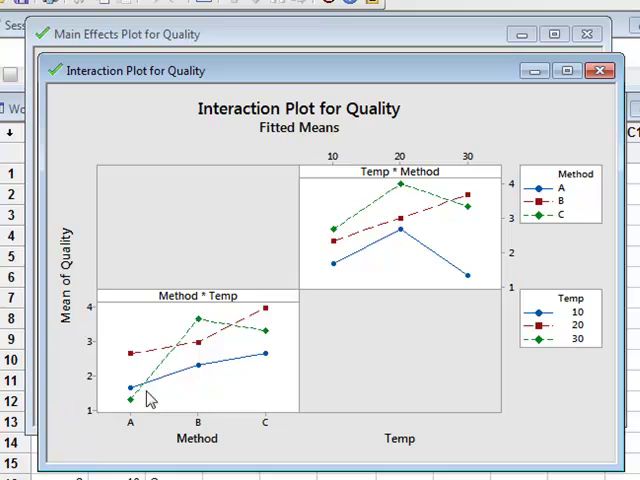
mouse_move(135, 430)
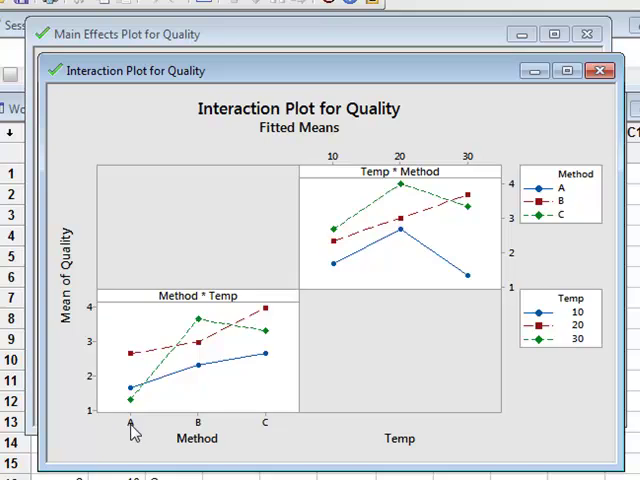
mouse_move(266, 432)
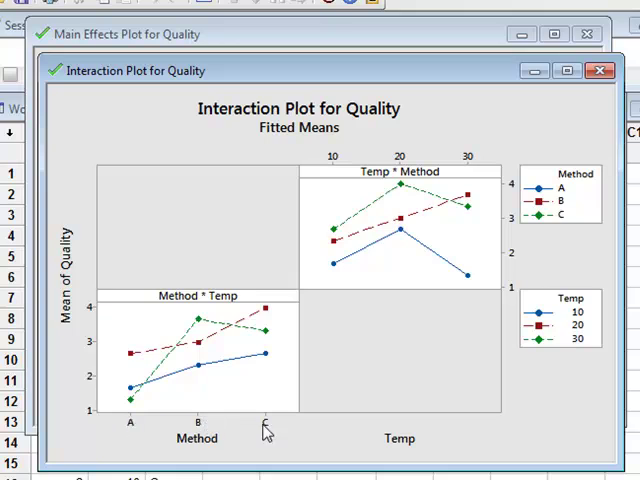
mouse_move(170, 385)
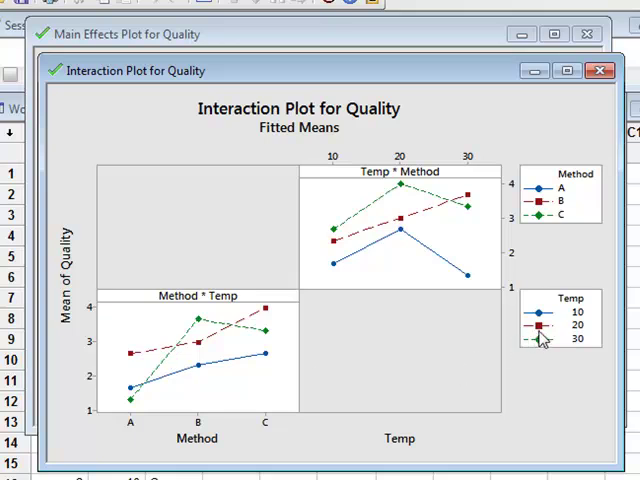
mouse_move(200, 380)
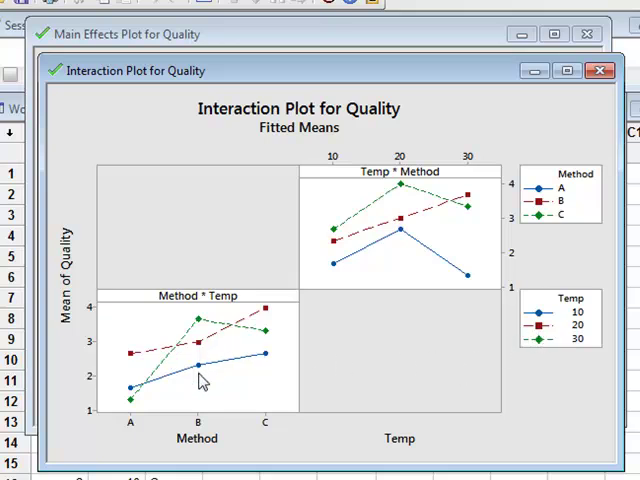
mouse_move(200, 355)
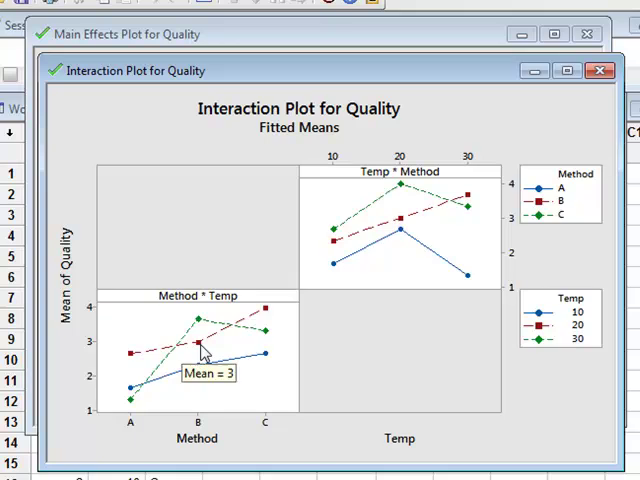
mouse_move(205, 330)
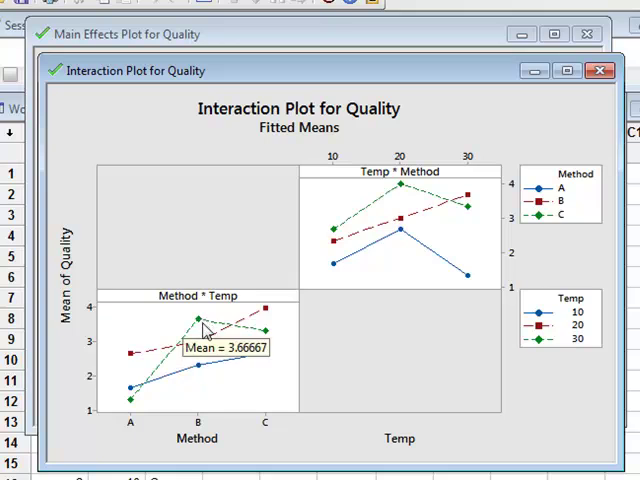